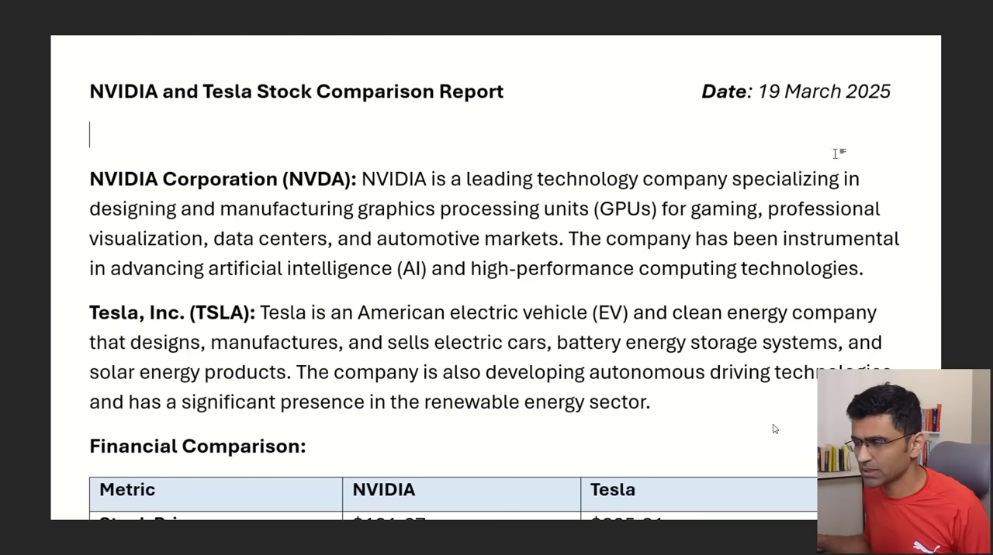
- Send the ChatGPT question asking for the latest NVDA and TSLA stock prices
{"action": "scroll", "scroll_direction": "down", "scroll_amount": 3}
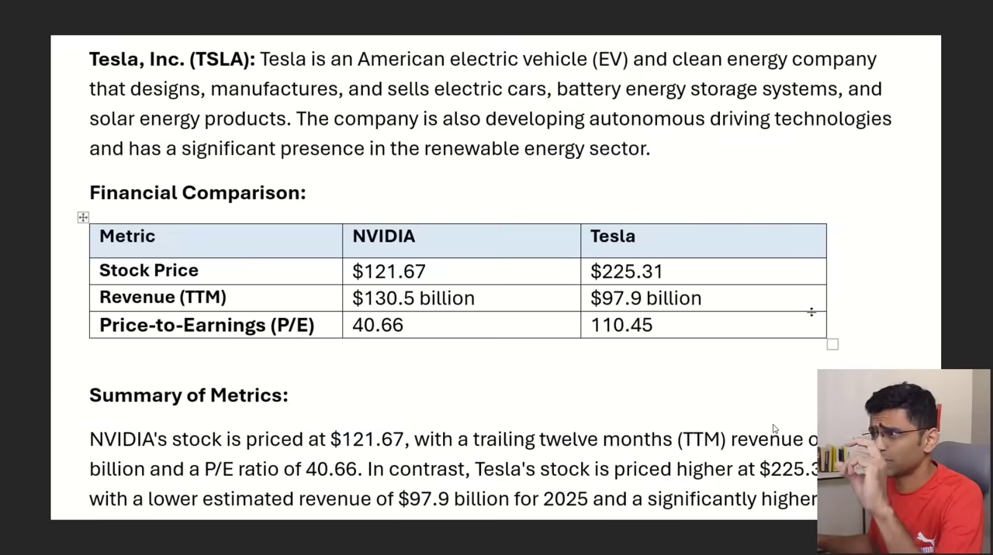
{"action": "scroll", "scroll_direction": "down", "scroll_amount": 3}
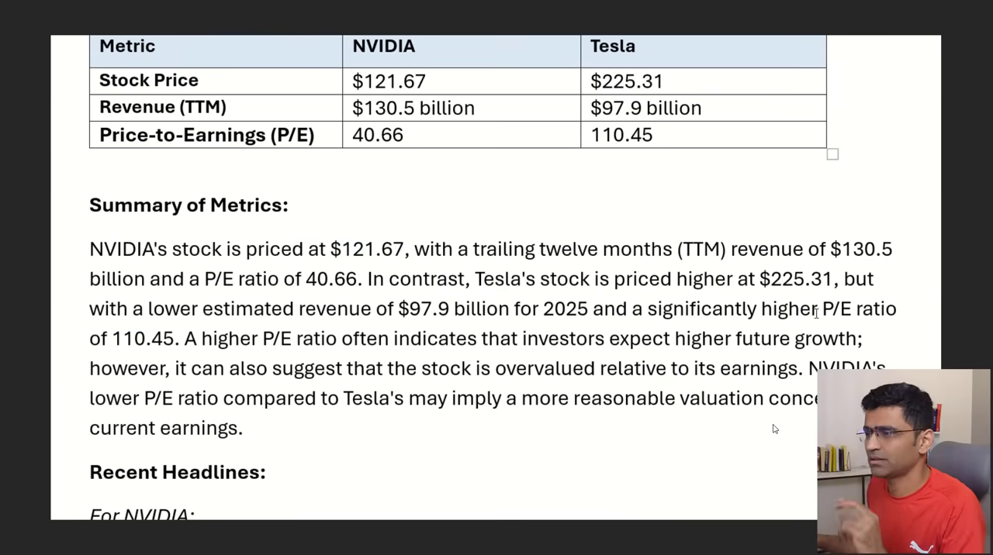
{"action": "scroll", "scroll_direction": "down", "scroll_amount": 3}
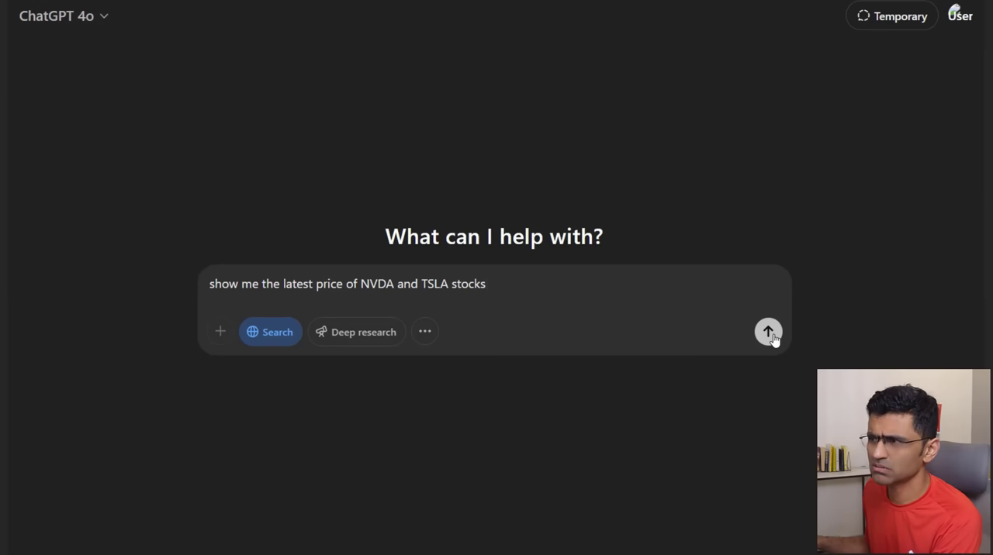
{"action": "left_click", "coordinate": [767, 332]}
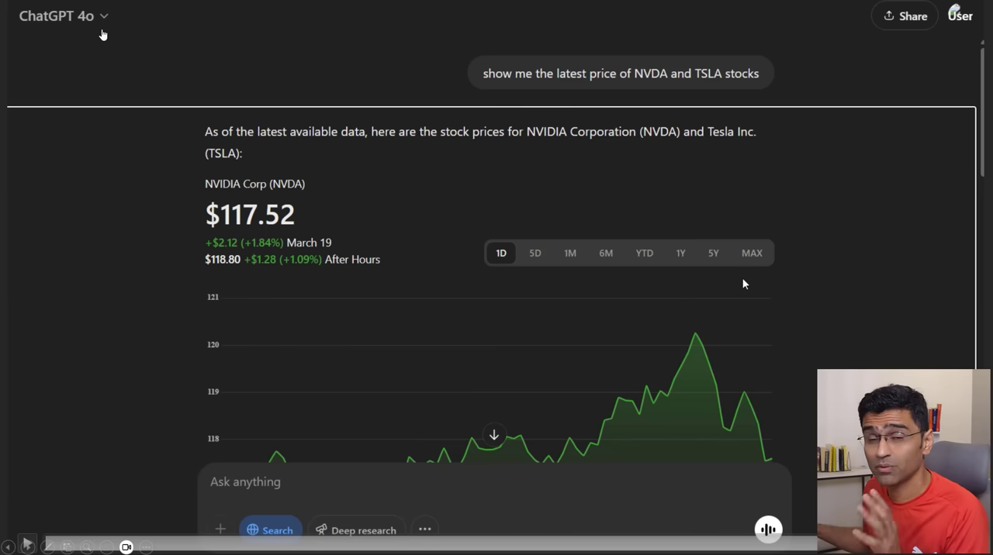
{"action": "mouse_move", "coordinate": [936, 189]}
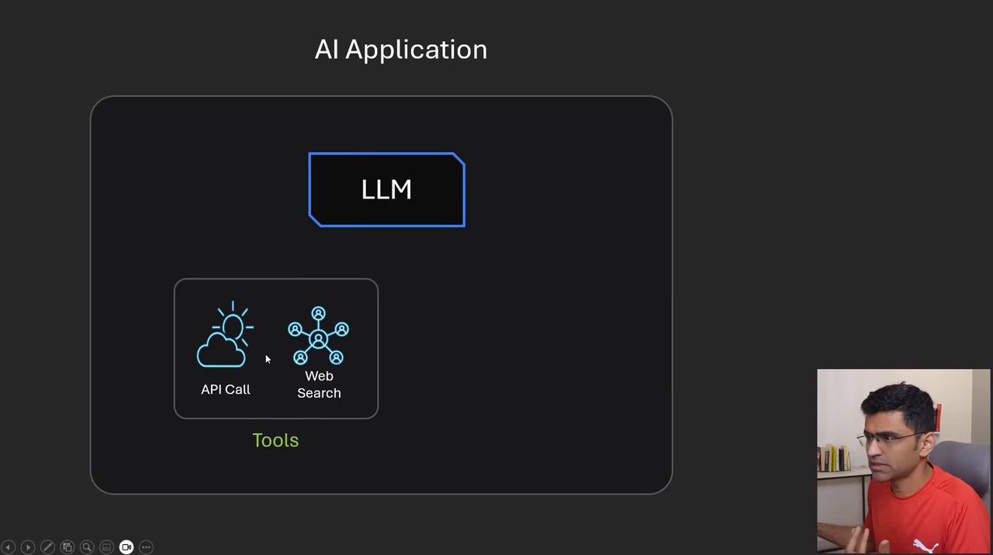
{"action": "mouse_move", "coordinate": [320, 344]}
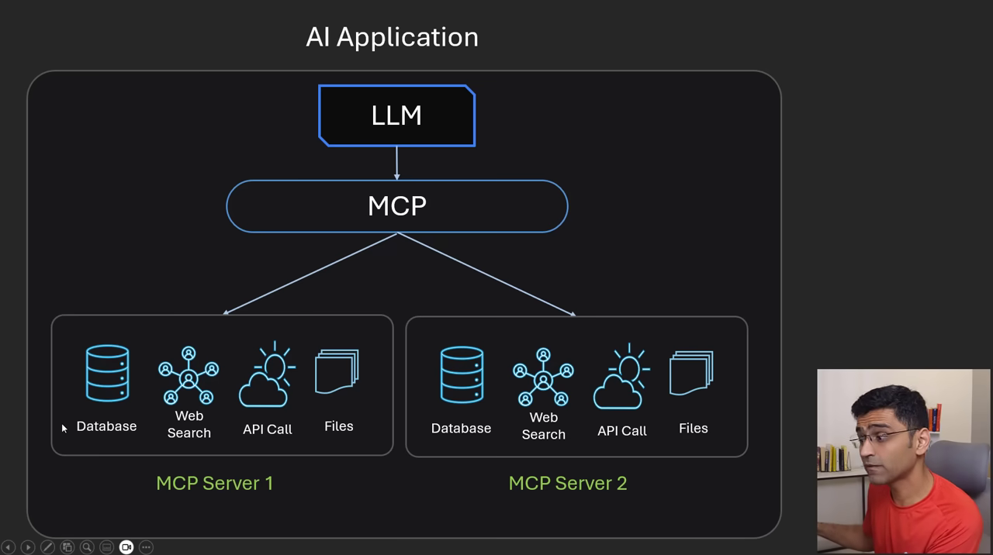
{"action": "mouse_move", "coordinate": [236, 495]}
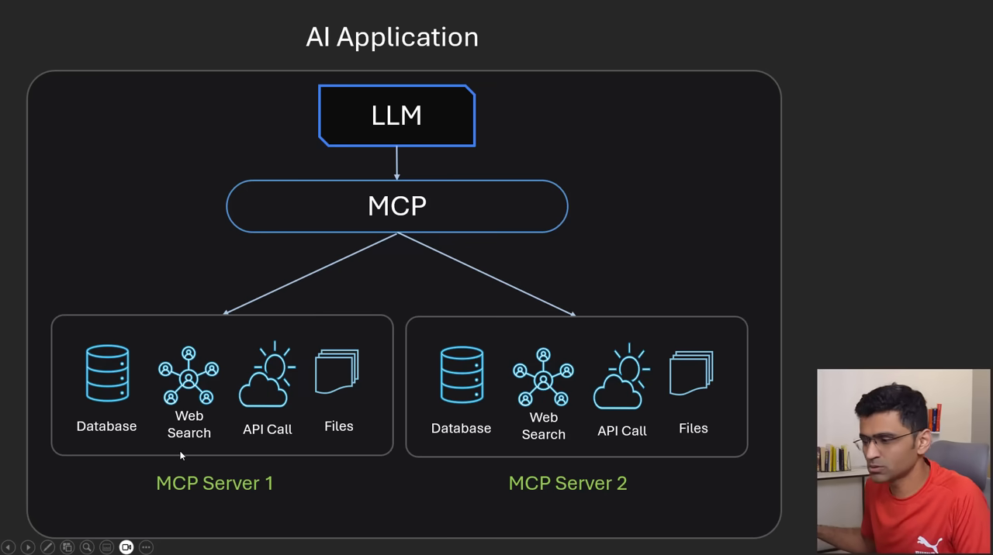
{"action": "mouse_move", "coordinate": [412, 208]}
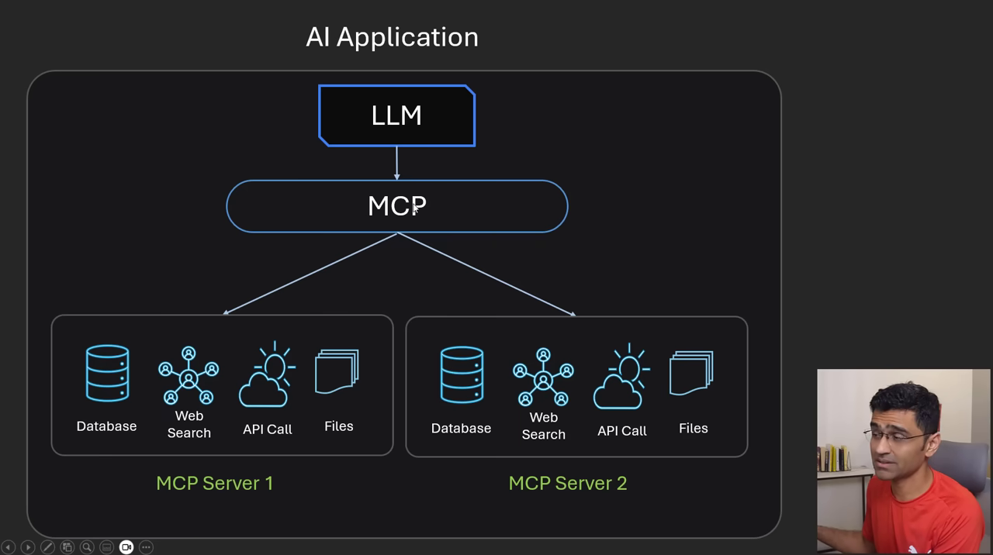
{"action": "mouse_move", "coordinate": [473, 231]}
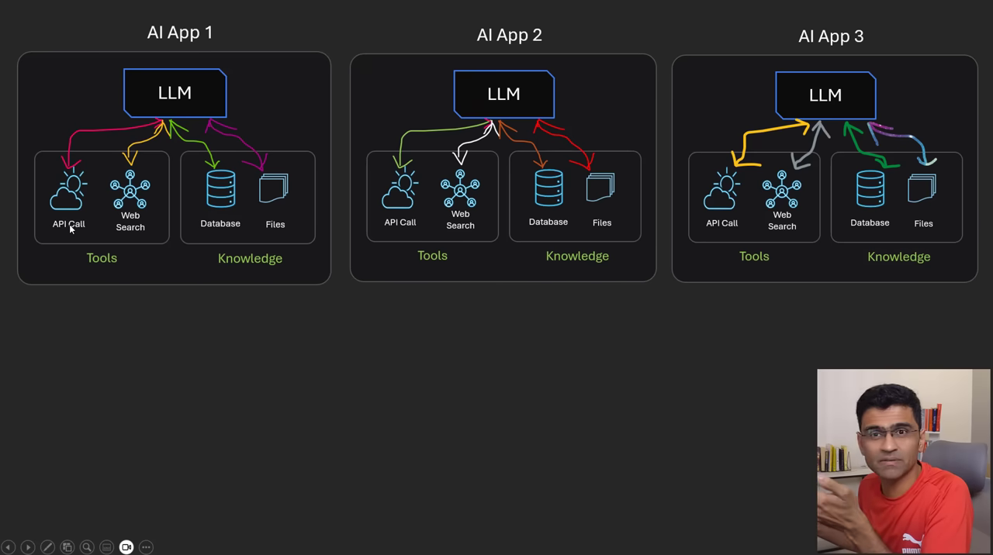
{"action": "mouse_move", "coordinate": [146, 147]}
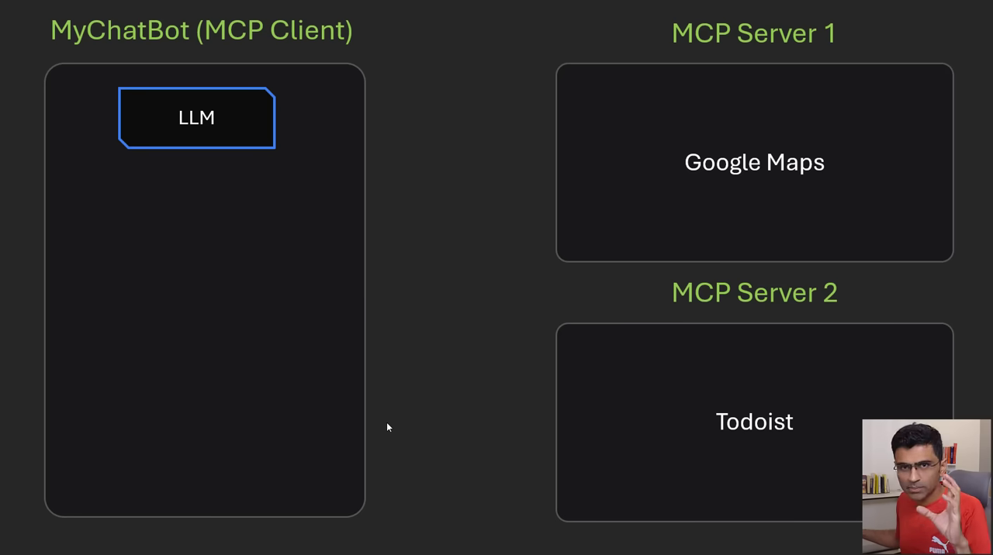
{"action": "mouse_move", "coordinate": [369, 394]}
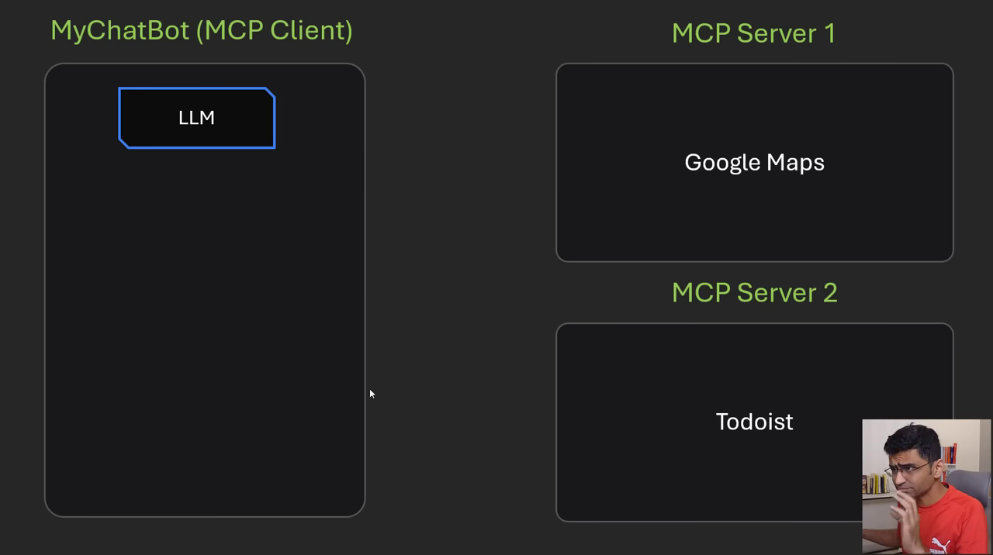
{"action": "mouse_move", "coordinate": [459, 206]}
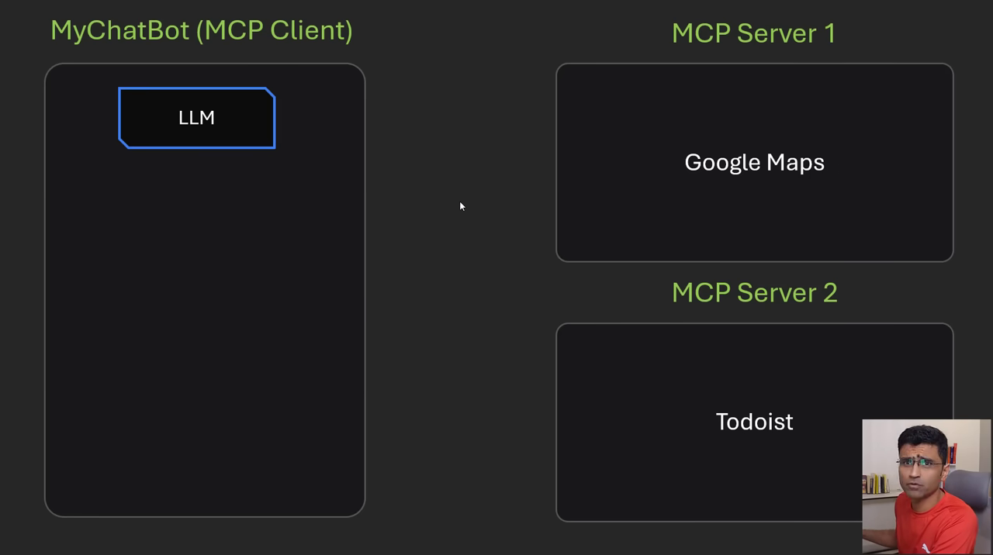
{"action": "mouse_move", "coordinate": [211, 201]}
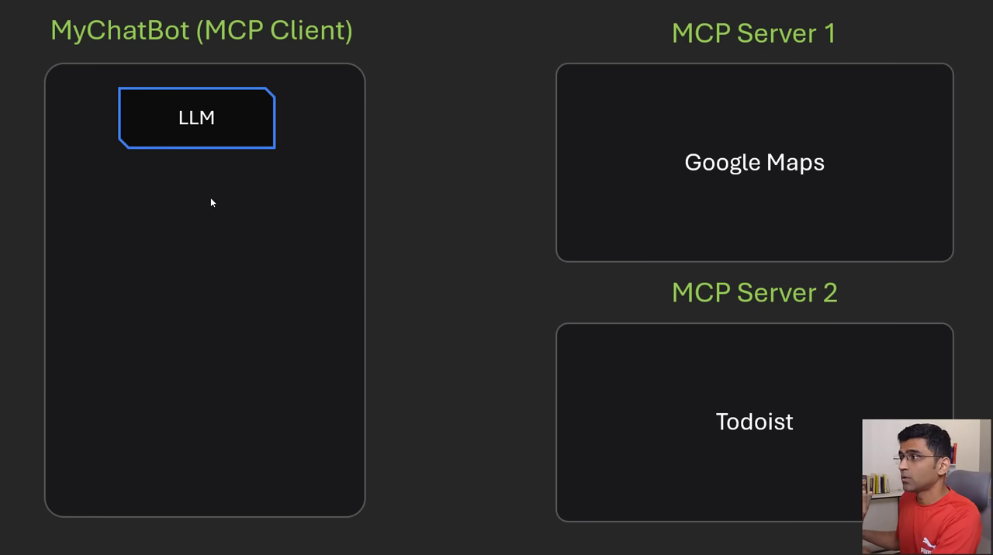
{"action": "mouse_move", "coordinate": [785, 188]}
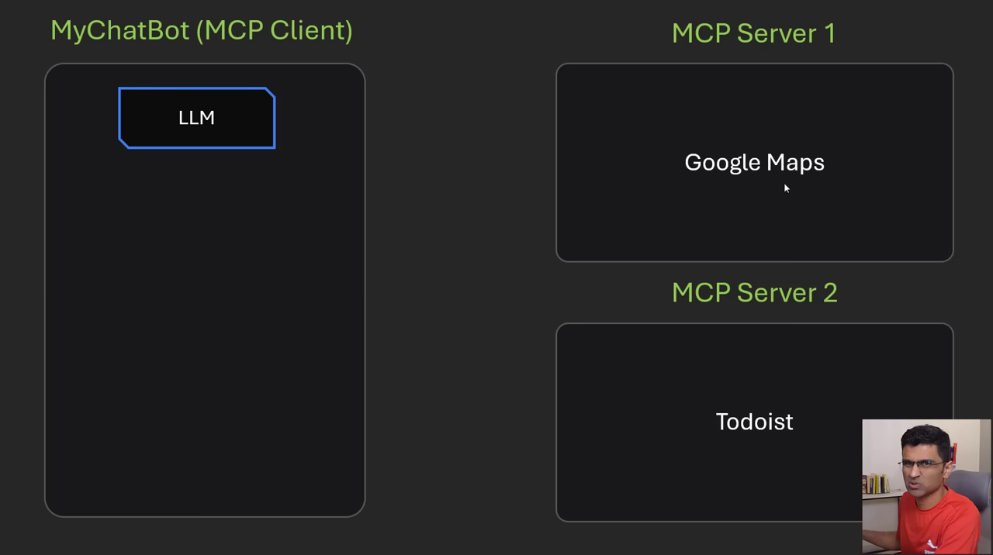
{"action": "mouse_move", "coordinate": [670, 369]}
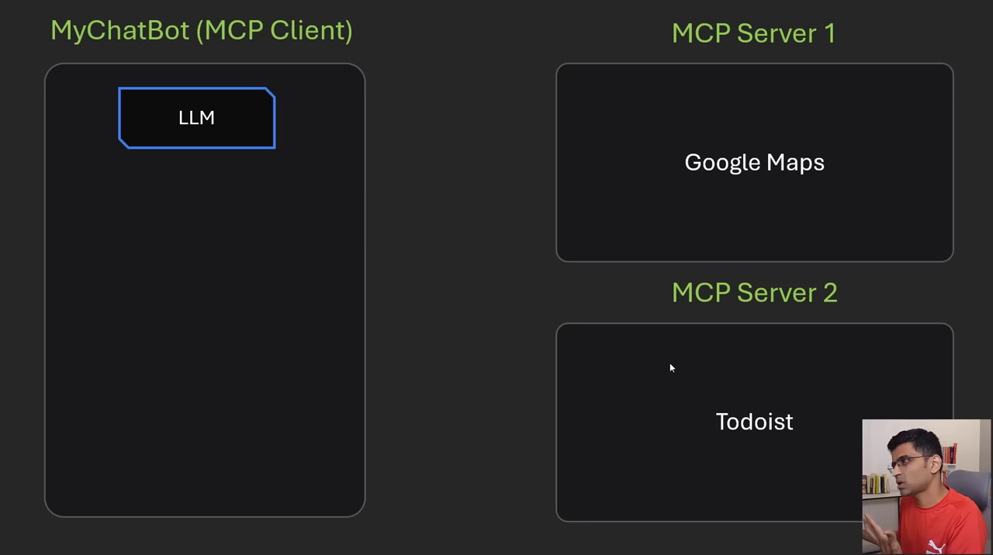
{"action": "mouse_move", "coordinate": [789, 447]}
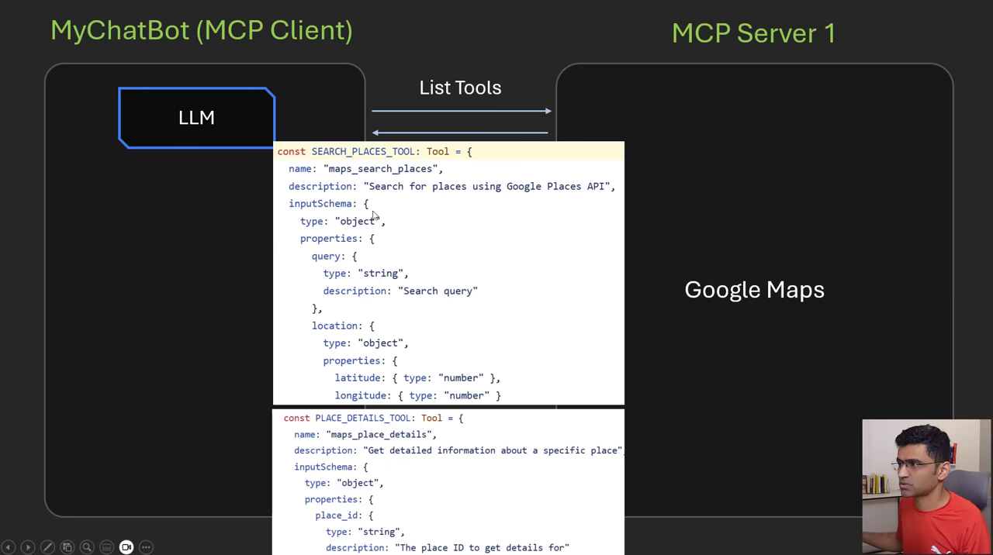
{"action": "mouse_move", "coordinate": [353, 179]}
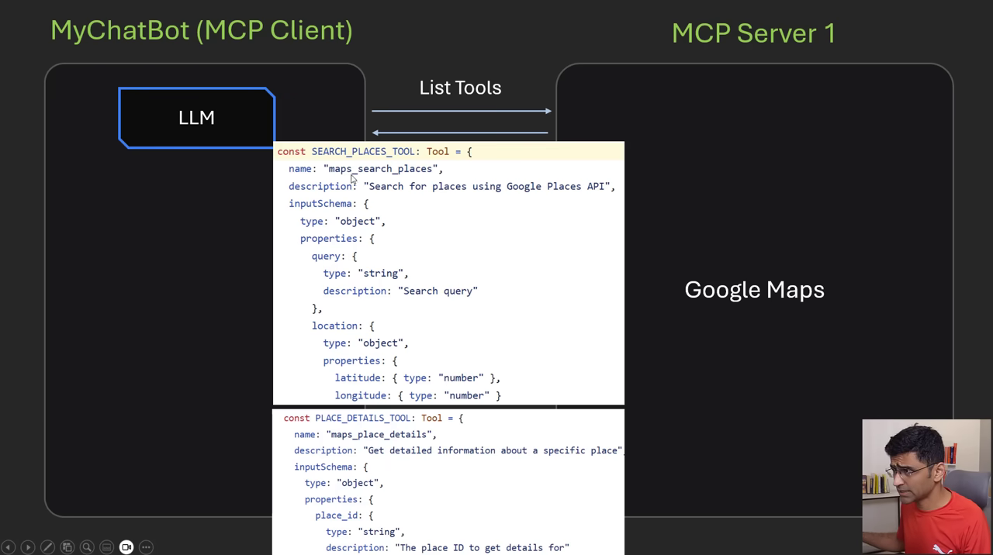
{"action": "mouse_move", "coordinate": [414, 183]}
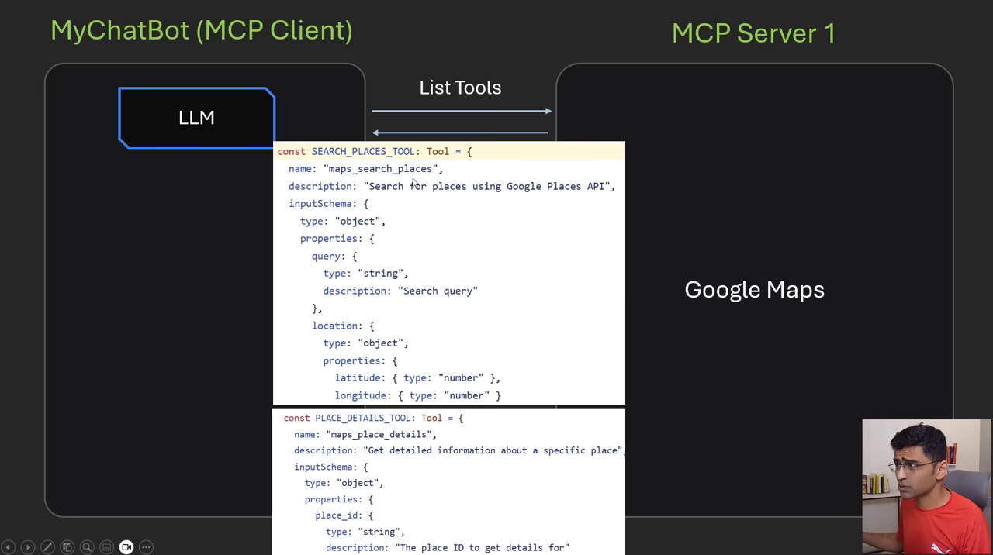
{"action": "mouse_move", "coordinate": [388, 199]}
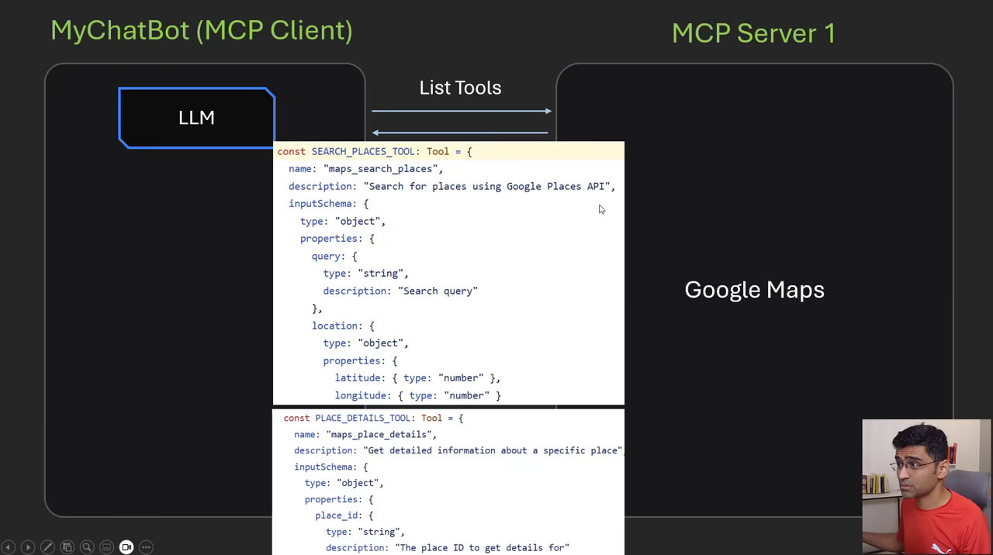
{"action": "mouse_move", "coordinate": [412, 202]}
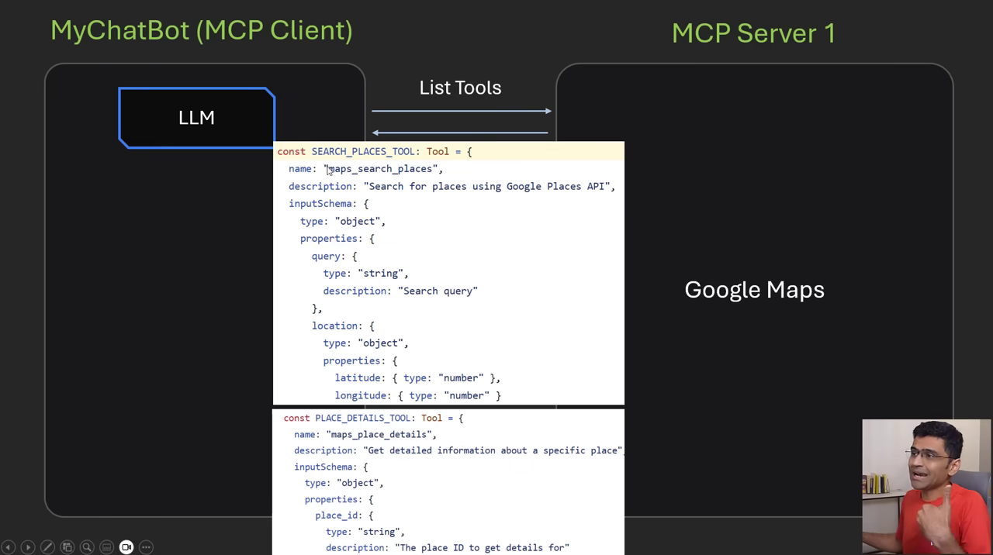
{"action": "mouse_move", "coordinate": [361, 179]}
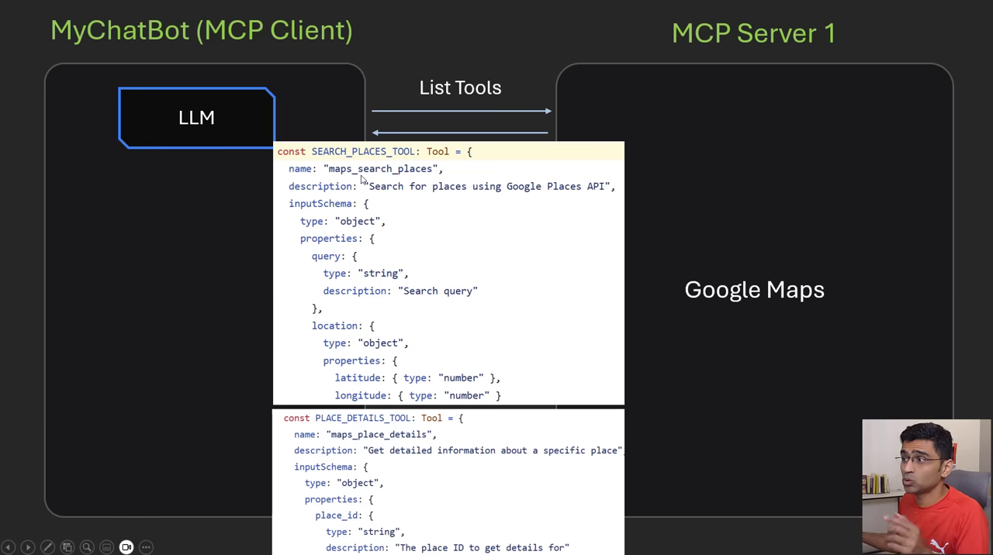
{"action": "mouse_move", "coordinate": [403, 179]}
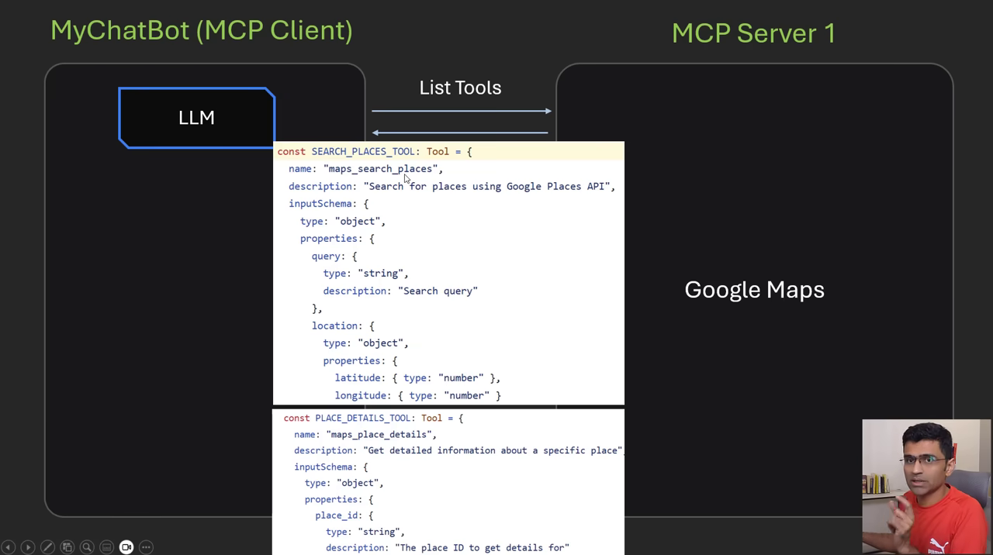
{"action": "mouse_move", "coordinate": [231, 152]}
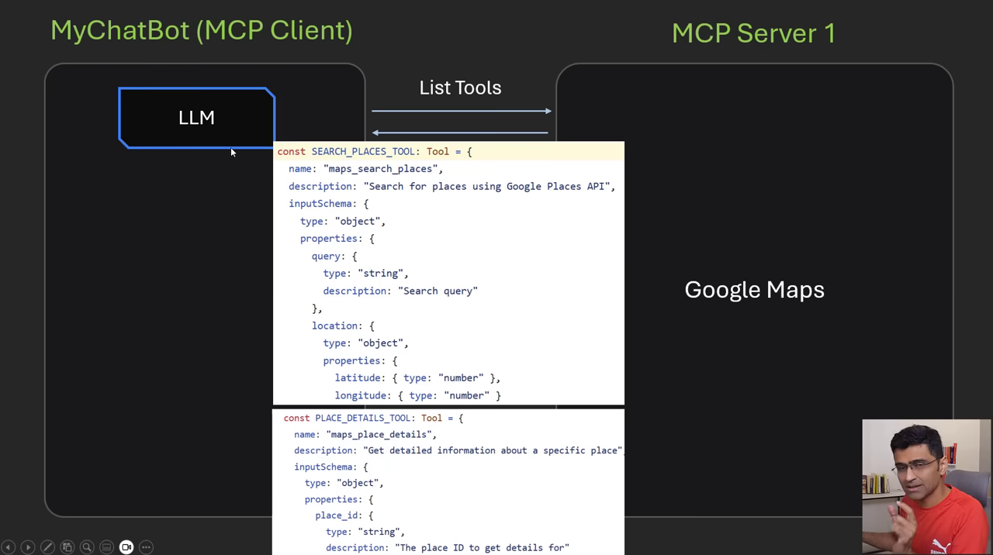
{"action": "mouse_move", "coordinate": [422, 199]}
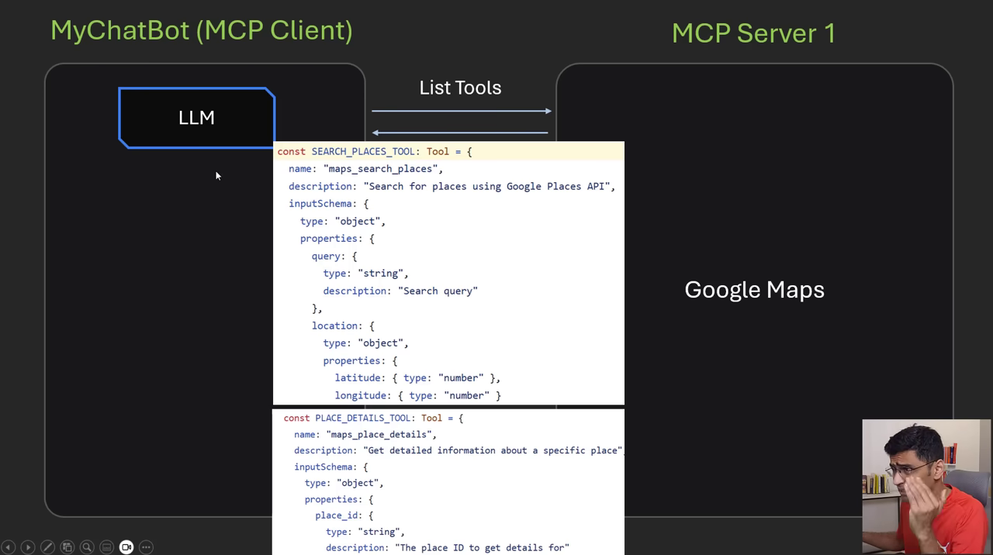
{"action": "mouse_move", "coordinate": [336, 180]}
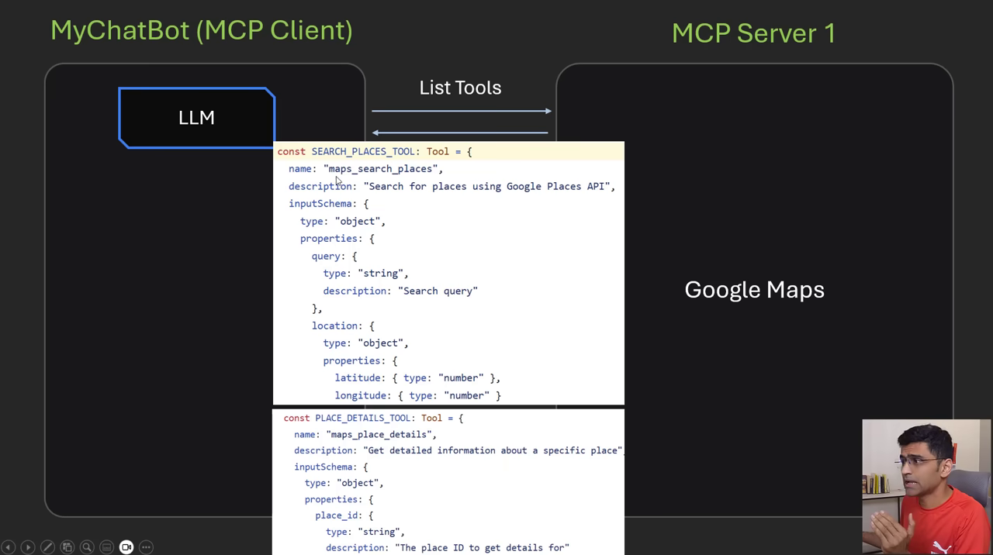
{"action": "mouse_move", "coordinate": [422, 181]}
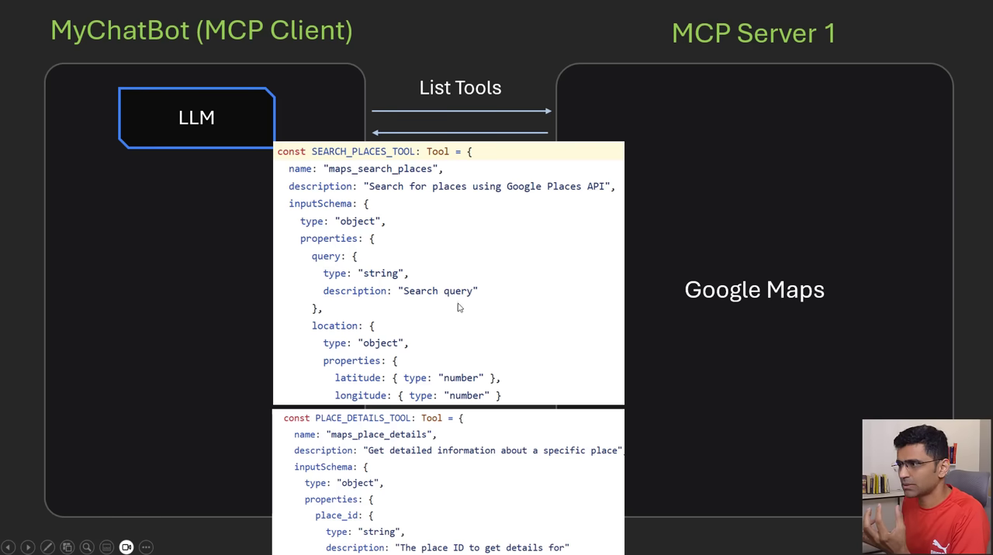
{"action": "mouse_move", "coordinate": [447, 363]}
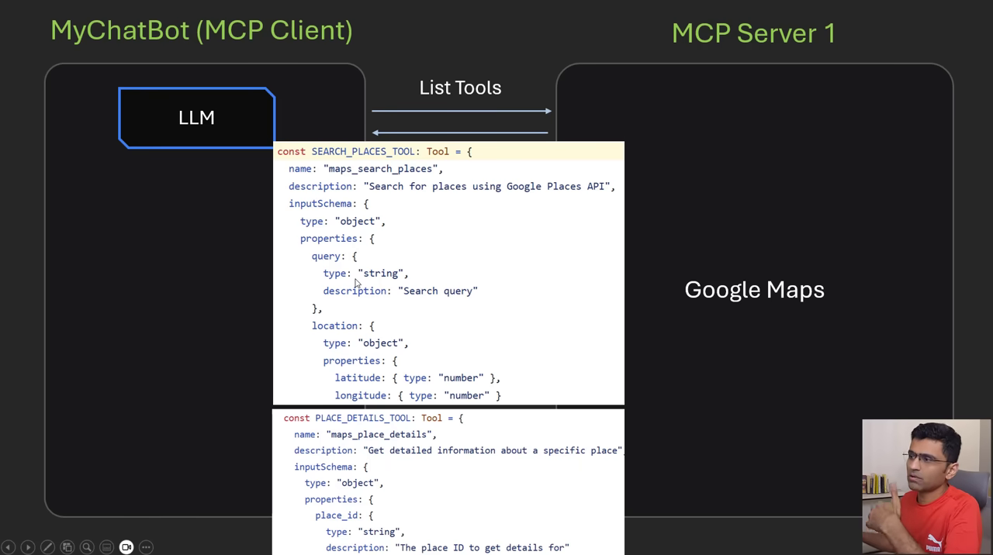
{"action": "mouse_move", "coordinate": [345, 272]}
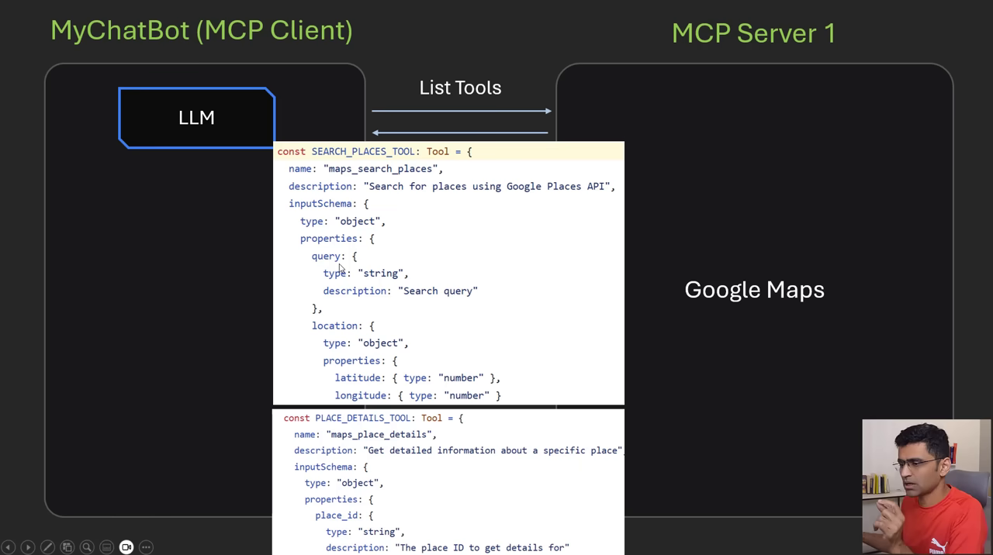
{"action": "mouse_move", "coordinate": [344, 282]}
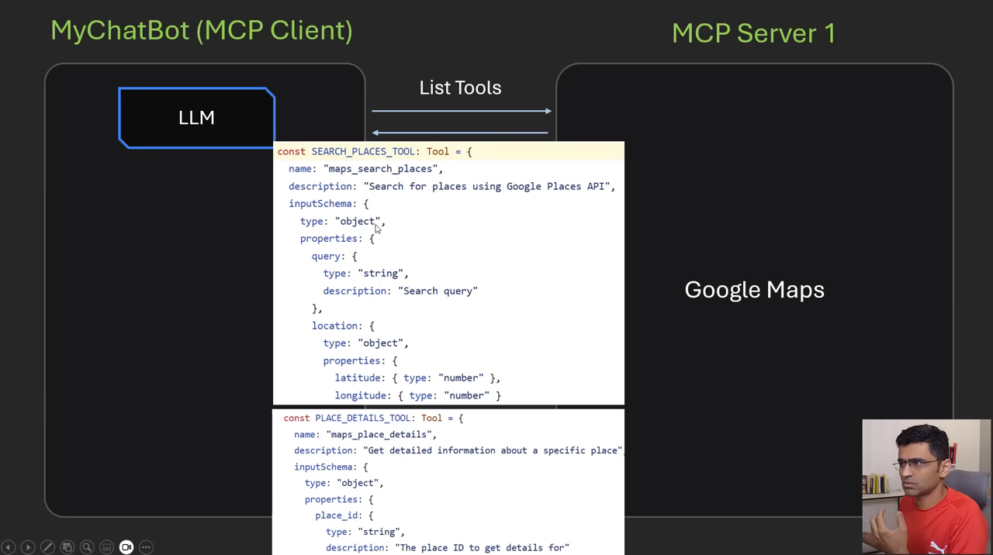
{"action": "mouse_move", "coordinate": [348, 180]}
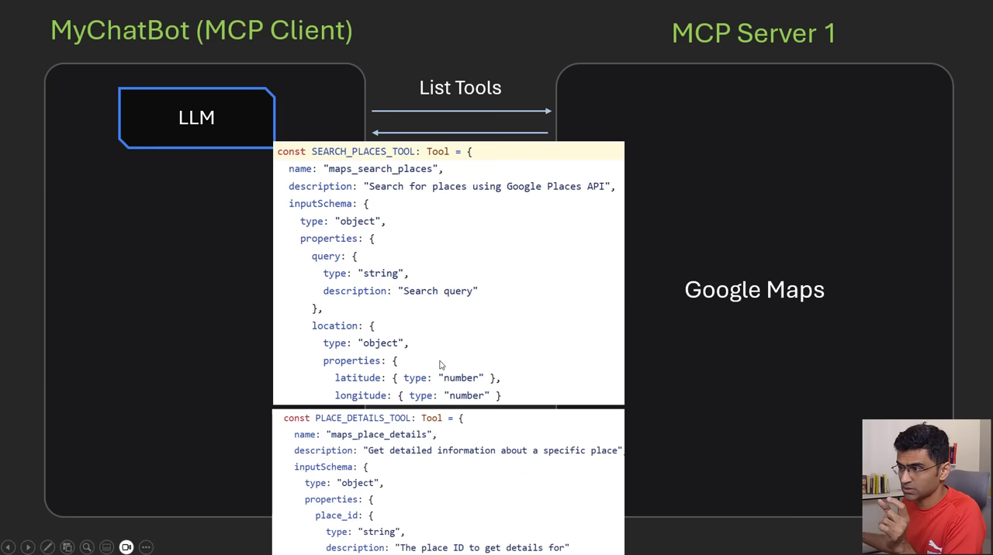
{"action": "mouse_move", "coordinate": [350, 279]}
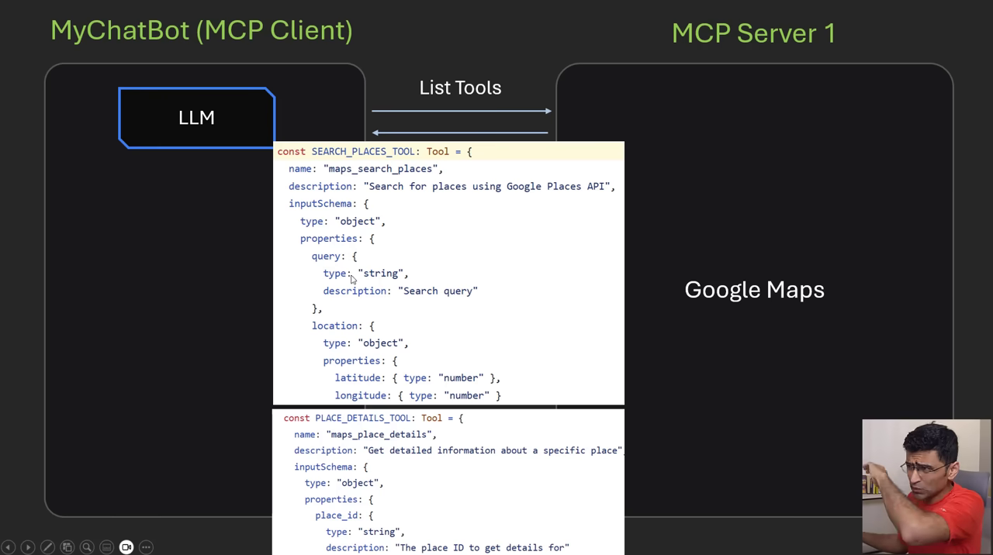
{"action": "mouse_move", "coordinate": [425, 443]}
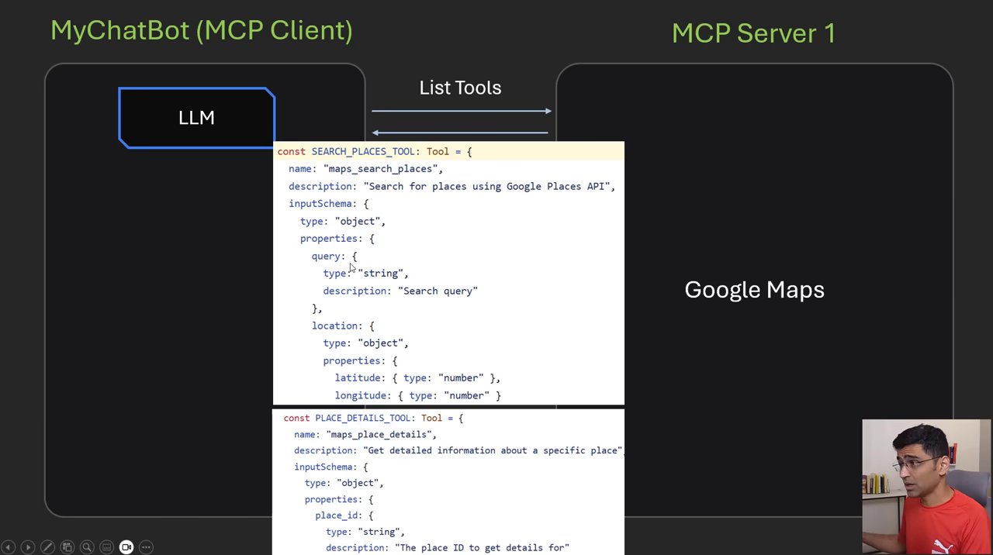
{"action": "mouse_move", "coordinate": [338, 281]}
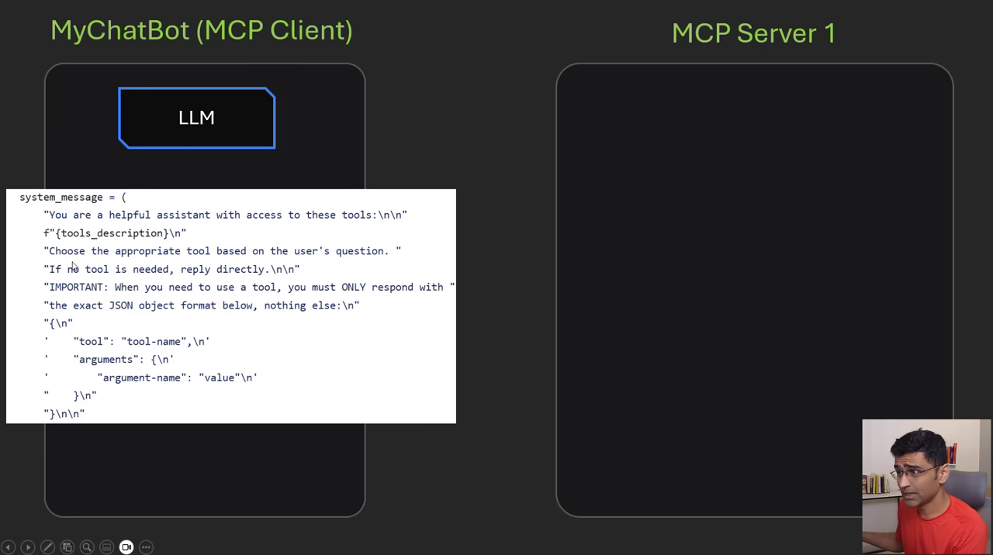
{"action": "mouse_move", "coordinate": [292, 264]}
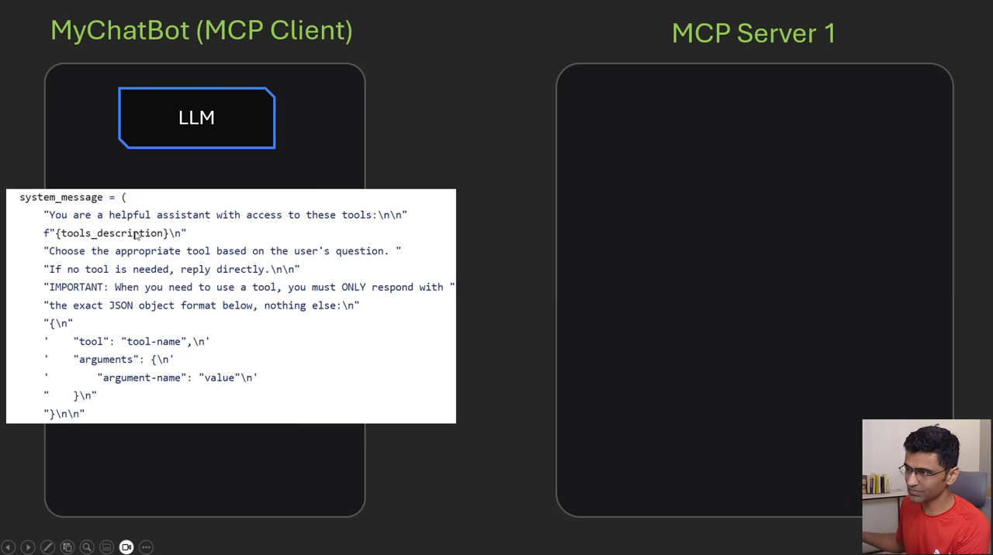
{"action": "mouse_move", "coordinate": [217, 264]}
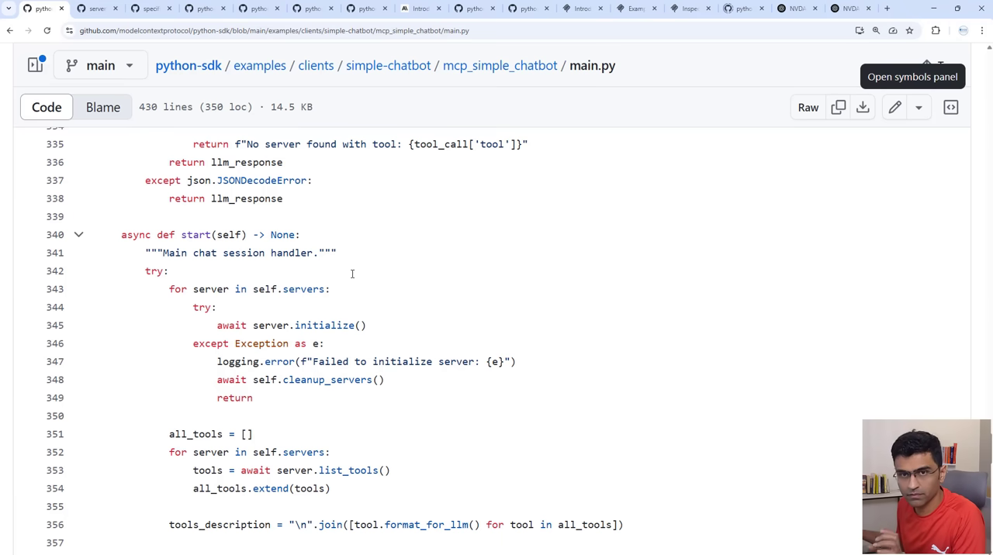
{"action": "mouse_move", "coordinate": [372, 279]}
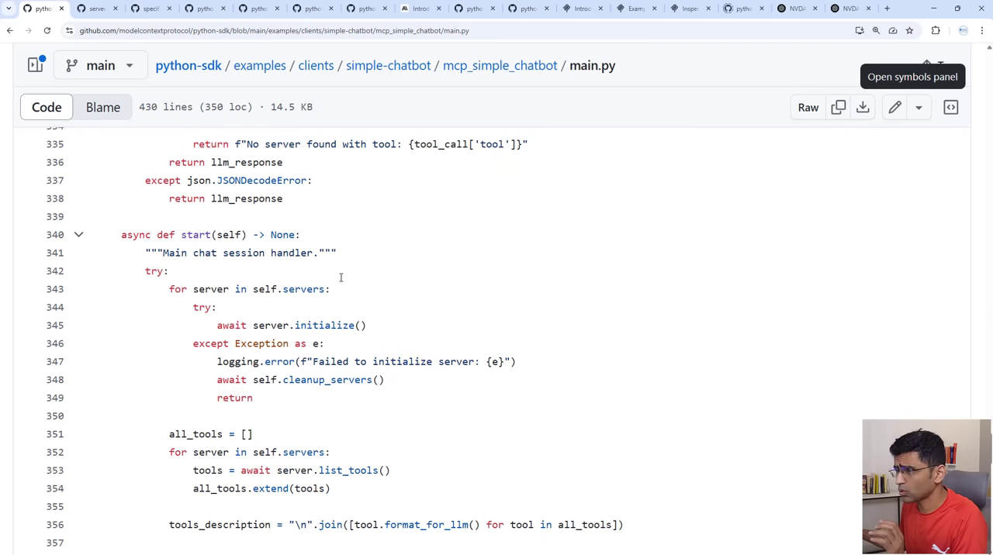
- In main.py's start(), highlight the list_tools results and all_tools gathered into tools_description
{"action": "scroll", "scroll_direction": "down", "scroll_amount": 3}
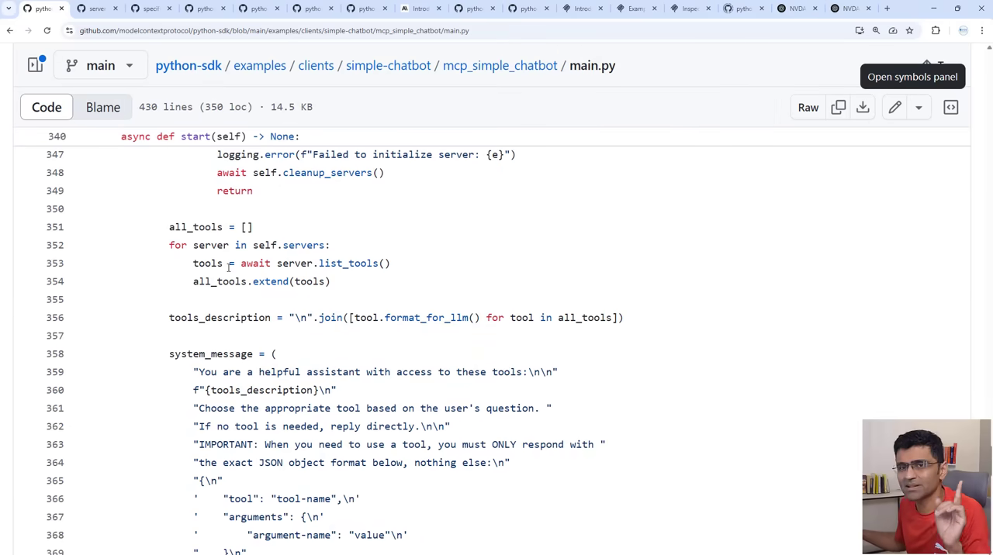
{"action": "double_click", "coordinate": [279, 245]}
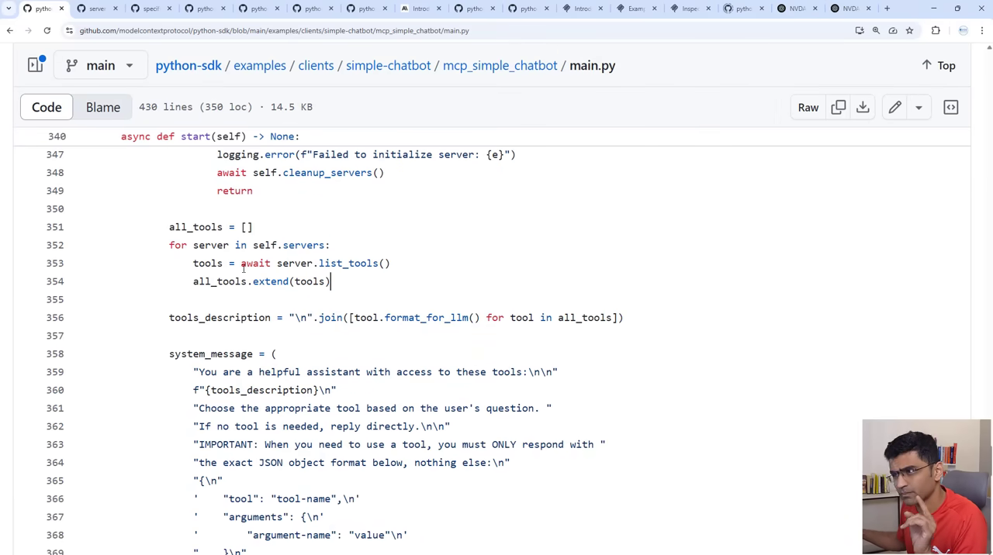
{"action": "left_click_drag", "start_coordinate": [241, 264], "coordinate": [391, 264]}
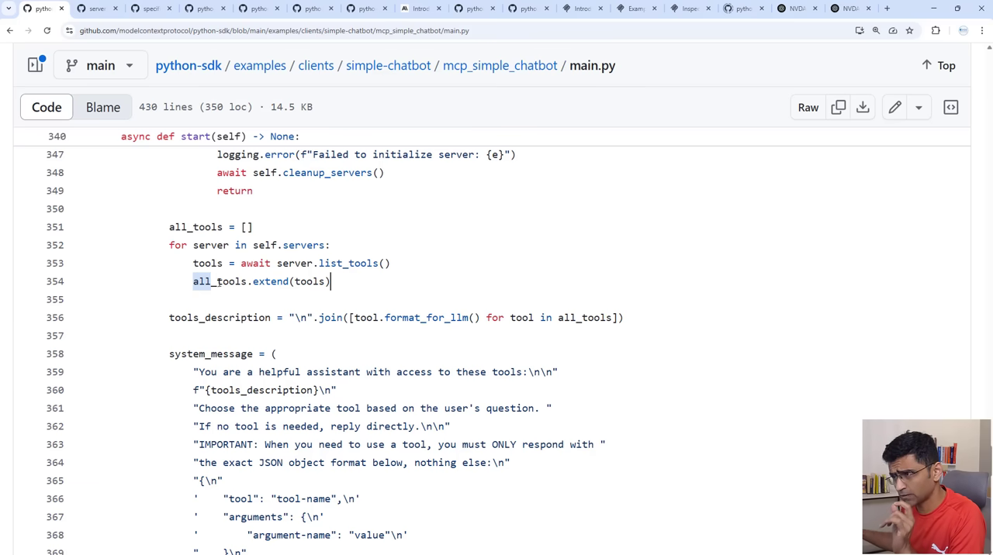
{"action": "left_click", "coordinate": [96, 299]}
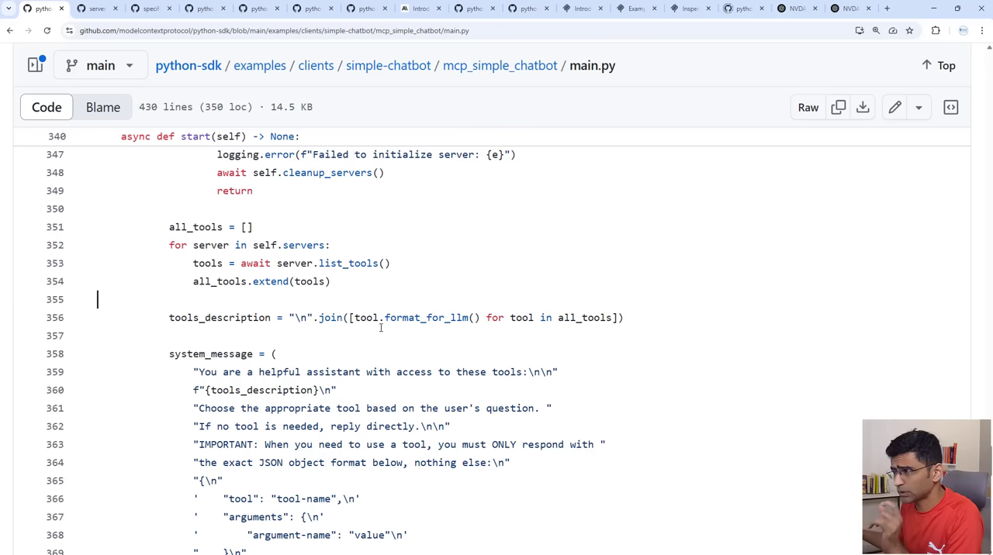
{"action": "double_click", "coordinate": [193, 316]}
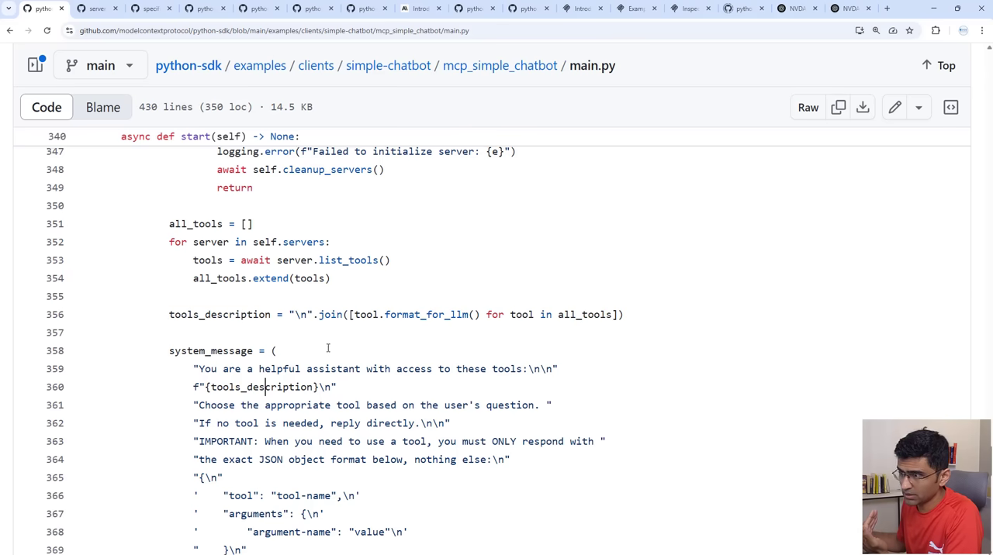
{"action": "scroll", "scroll_direction": "down", "scroll_amount": 3}
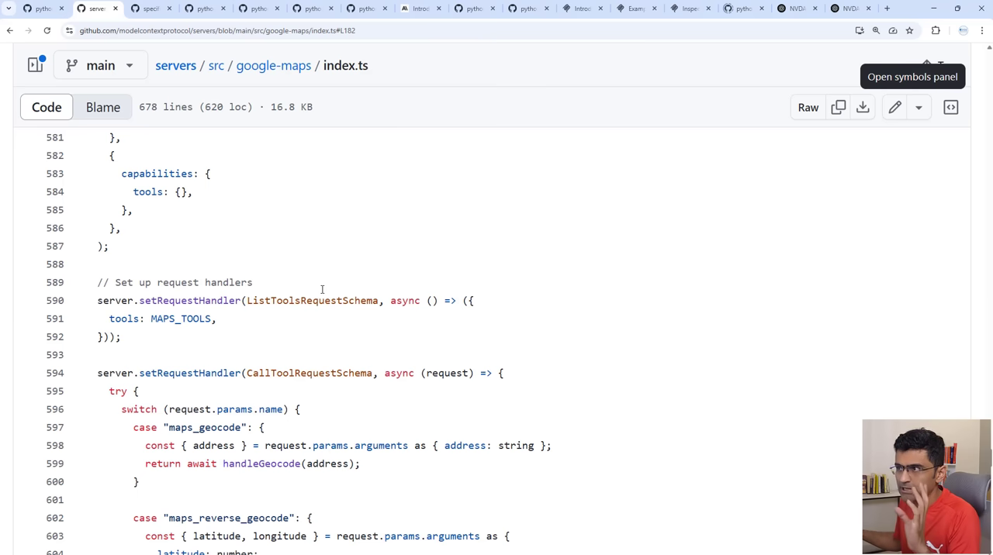
- Inspect the ListToolsRequestSchema request handler and its tools symbol in index.ts
{"action": "scroll", "scroll_direction": "down", "scroll_amount": 3}
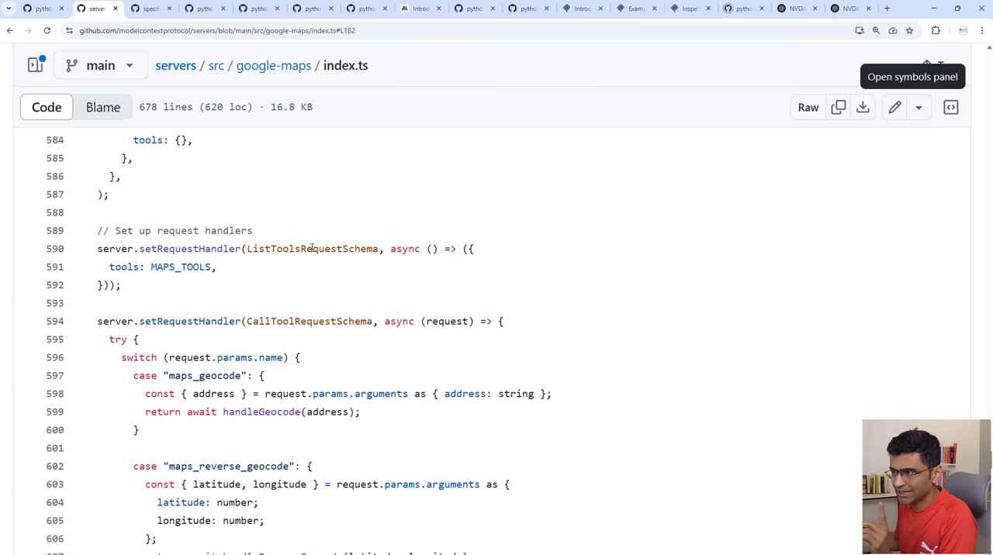
{"action": "left_click", "coordinate": [313, 248]}
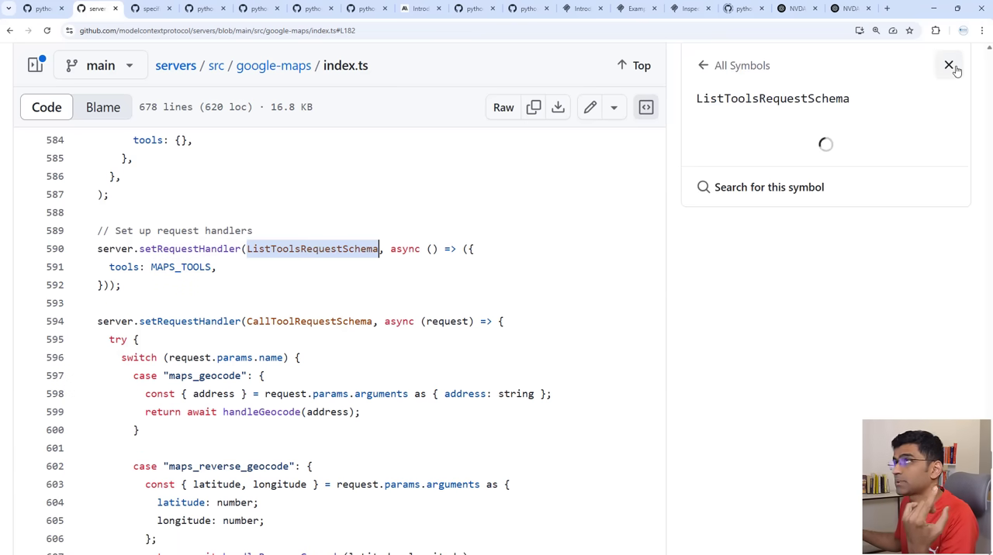
{"action": "left_click", "coordinate": [947, 65]}
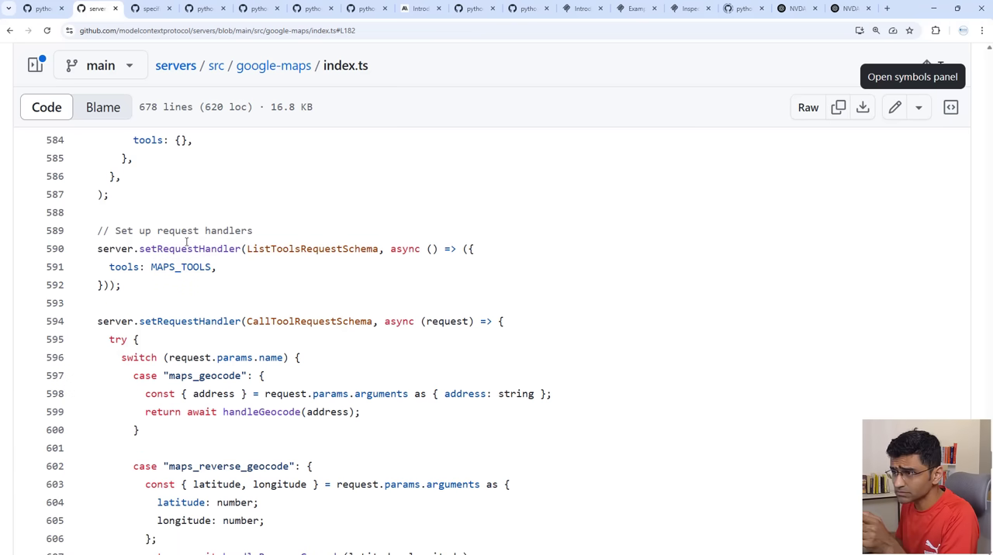
{"action": "double_click", "coordinate": [313, 248]}
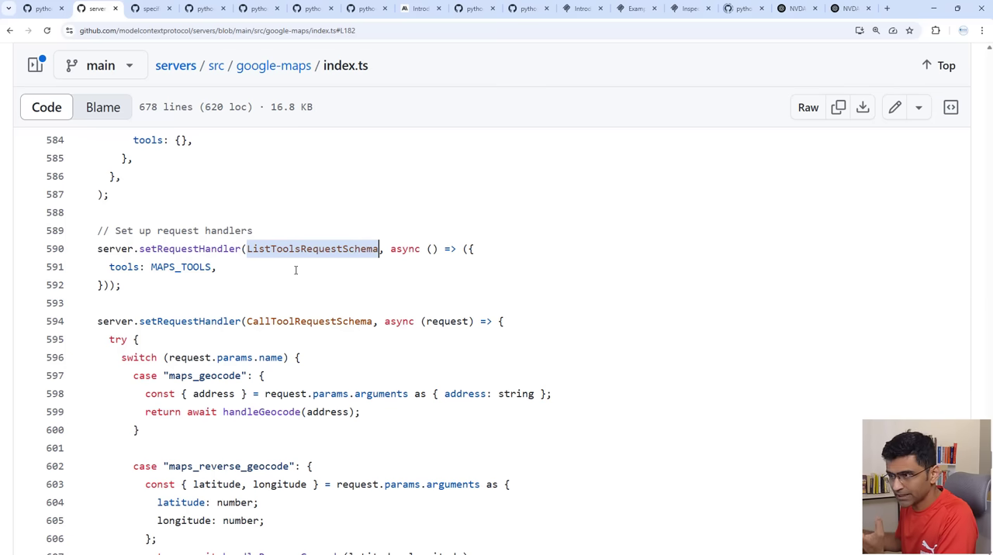
{"action": "left_click", "coordinate": [124, 267]}
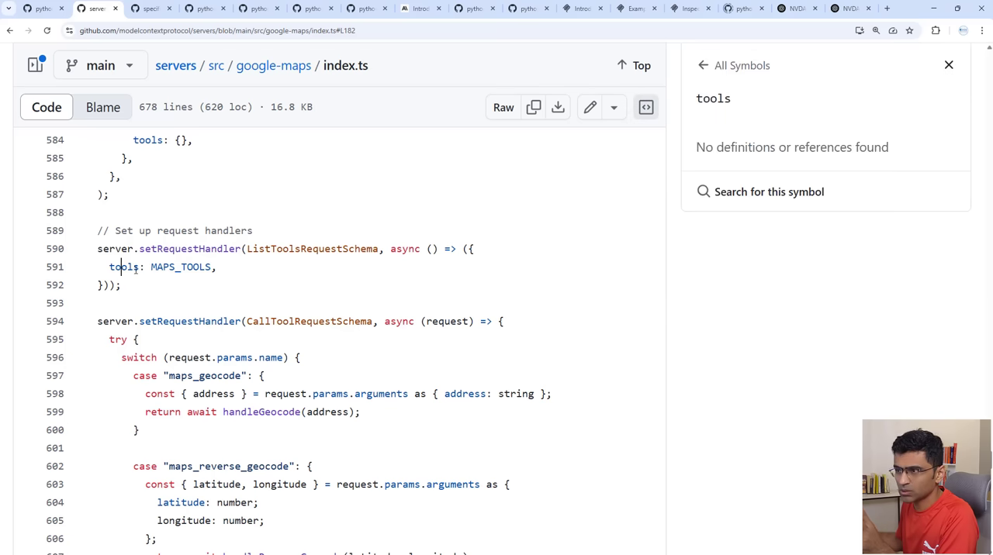
- Jump via MAPS_TOOLS references to its definition at line 297 listing the seven tools
{"action": "left_click", "coordinate": [180, 267]}
{"action": "type", "text": "MAPS_TOOLS"}
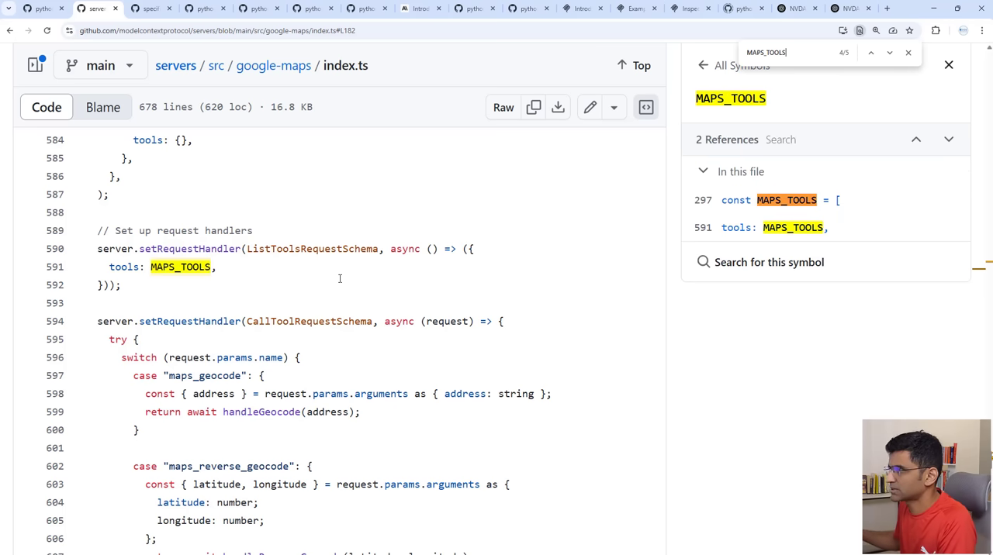
{"action": "left_click", "coordinate": [785, 200]}
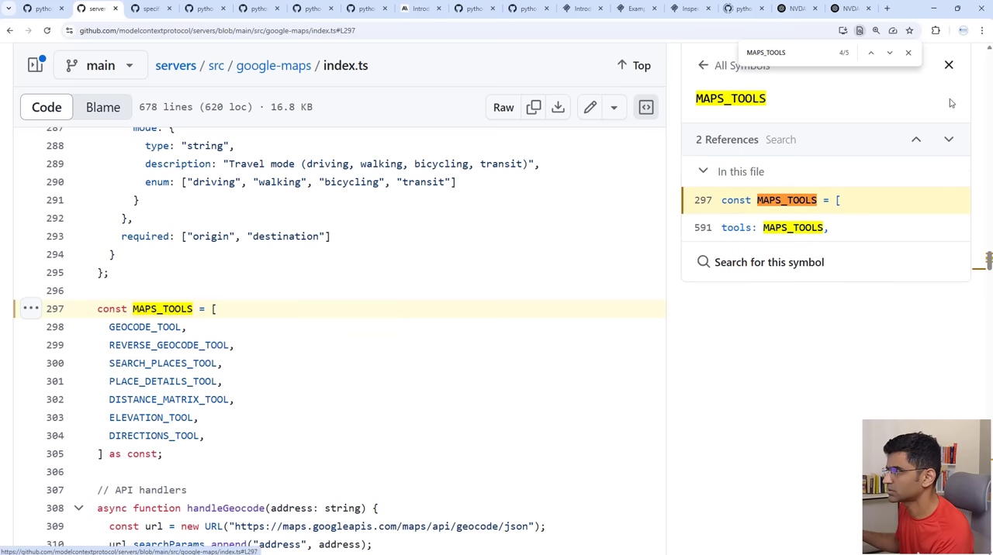
{"action": "scroll", "scroll_direction": "down", "scroll_amount": 3}
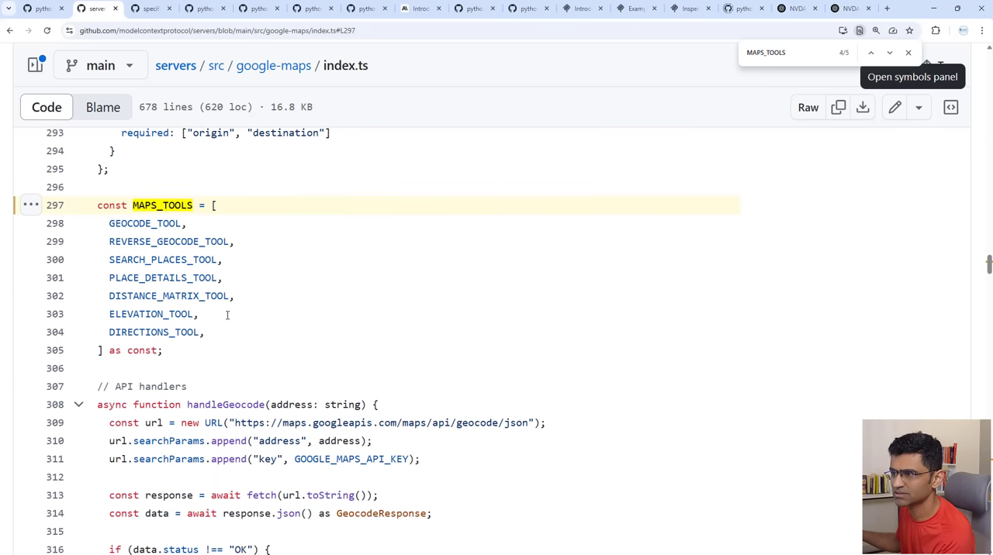
{"action": "scroll", "scroll_direction": "down", "scroll_amount": 3}
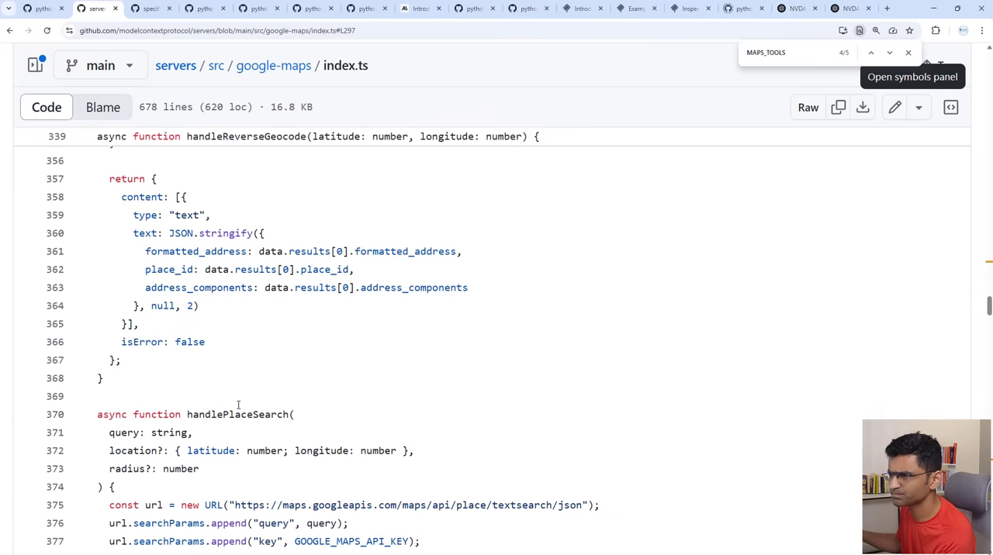
{"action": "scroll", "scroll_direction": "down", "scroll_amount": 3}
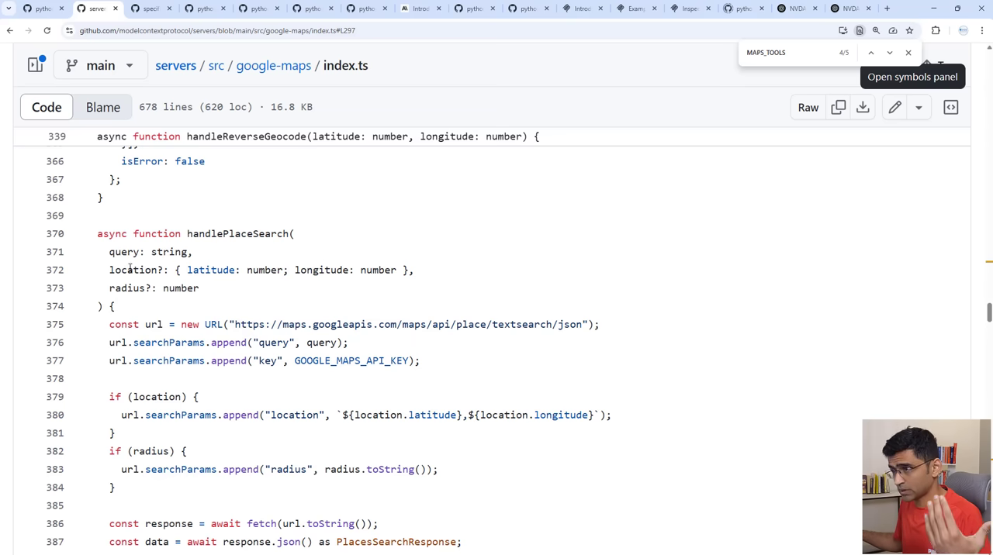
{"action": "scroll", "scroll_direction": "down", "scroll_amount": 3}
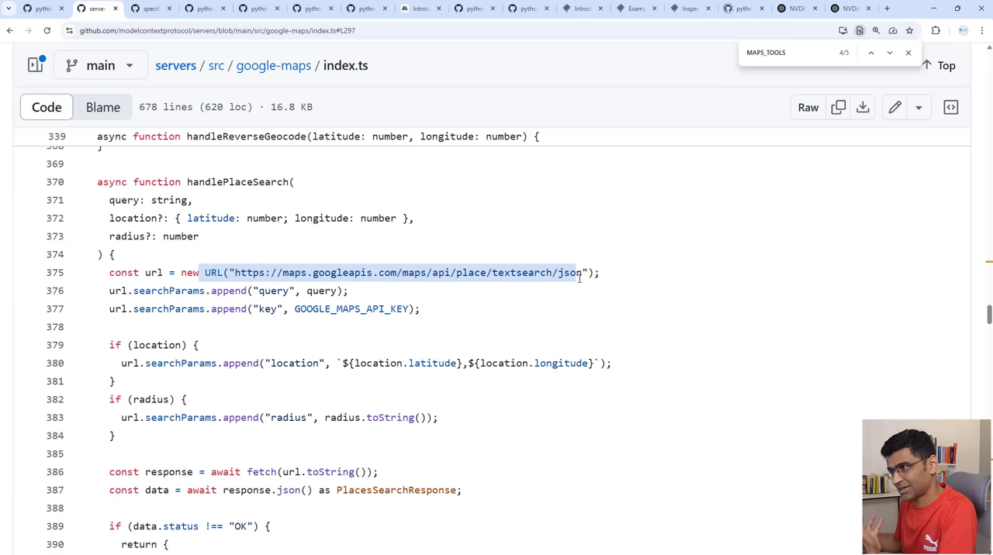
{"action": "left_click", "coordinate": [351, 309]}
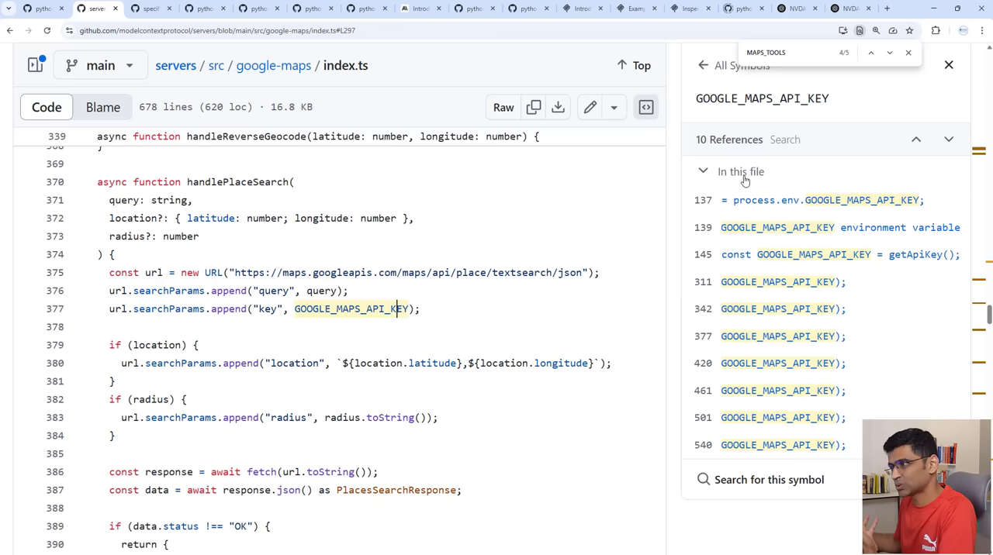
{"action": "left_click", "coordinate": [948, 65]}
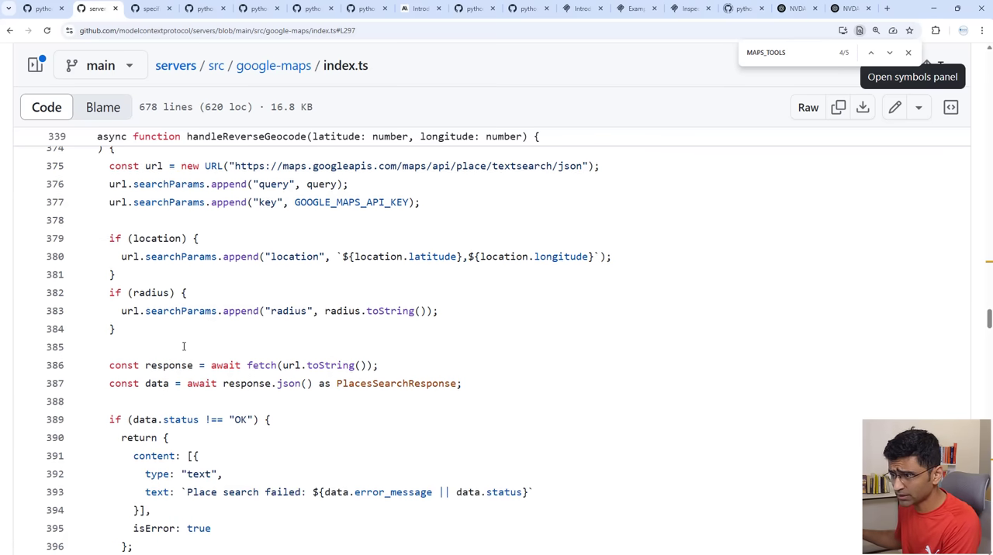
{"action": "scroll", "scroll_direction": "down", "scroll_amount": 3}
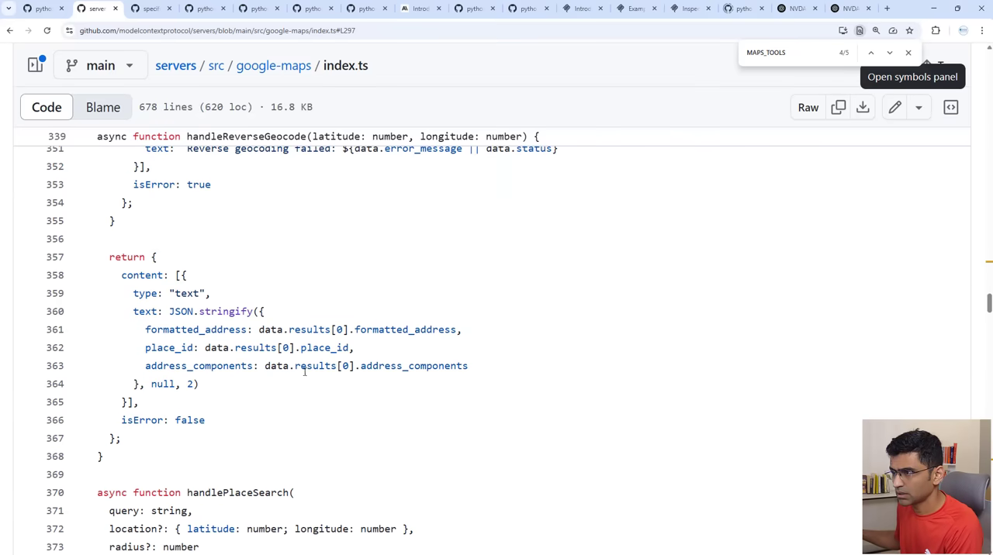
{"action": "mouse_move", "coordinate": [277, 394]}
{"action": "type", "text": "inputSch"}
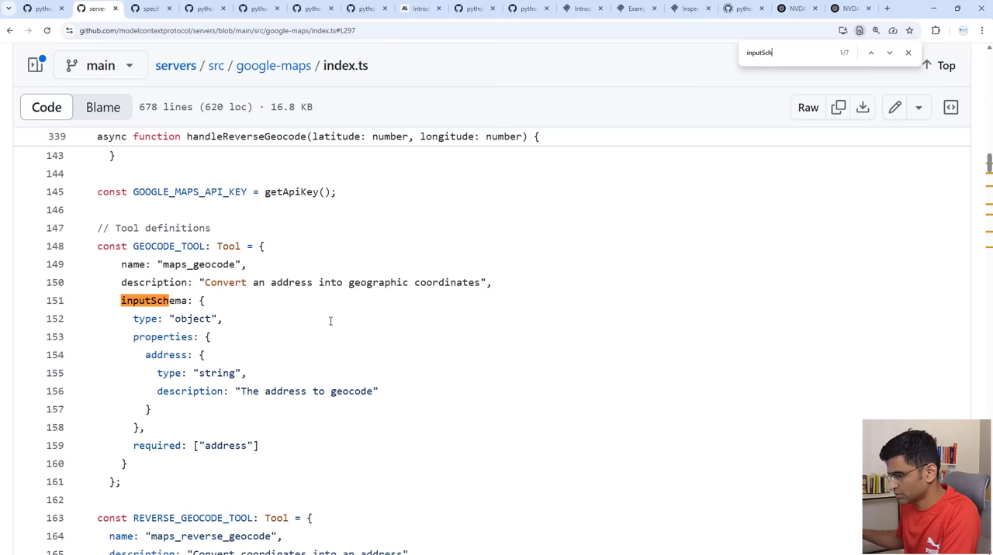
- Step through inputSchema matches to maps_search_places, then return to the MCP schema.ts file
{"action": "left_click", "coordinate": [888, 53]}
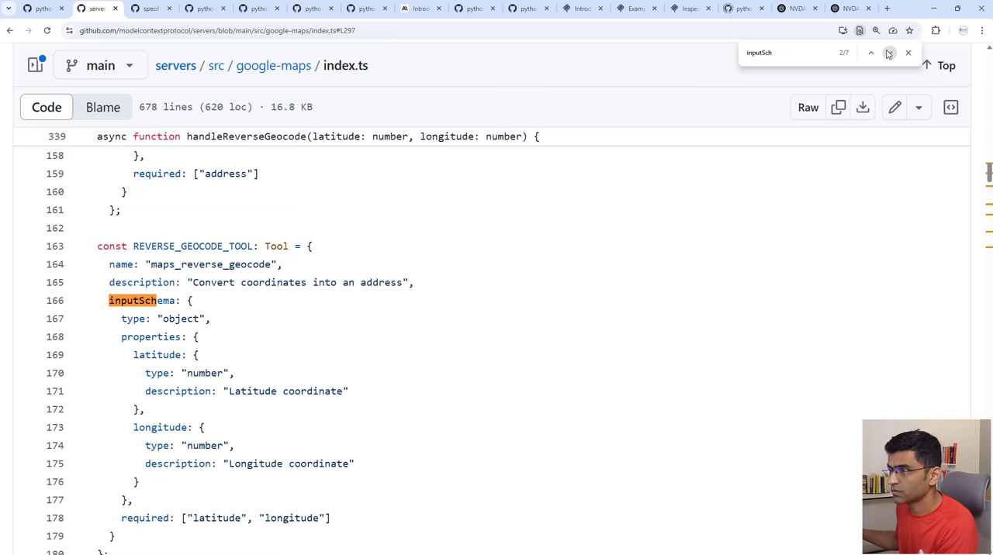
{"action": "left_click", "coordinate": [887, 53]}
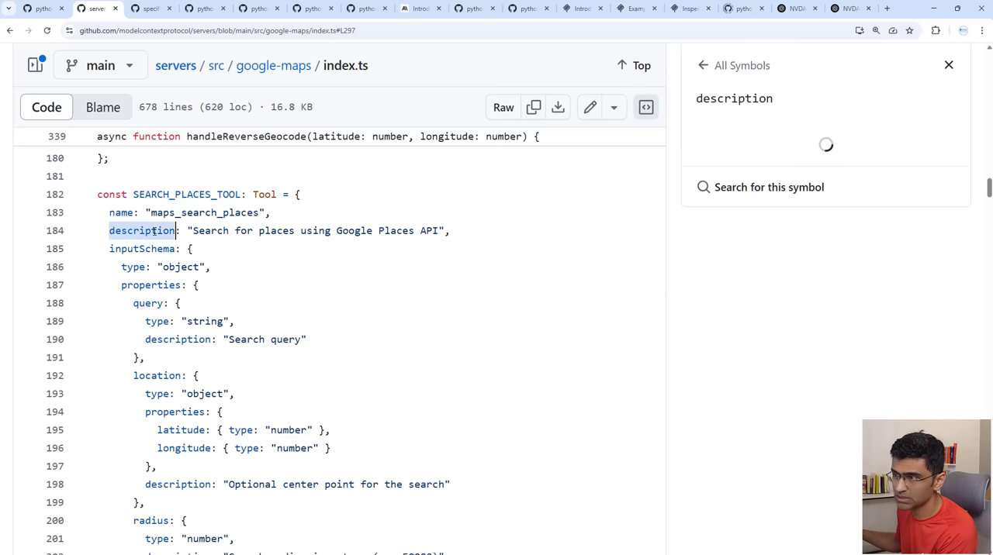
{"action": "left_click", "coordinate": [948, 65]}
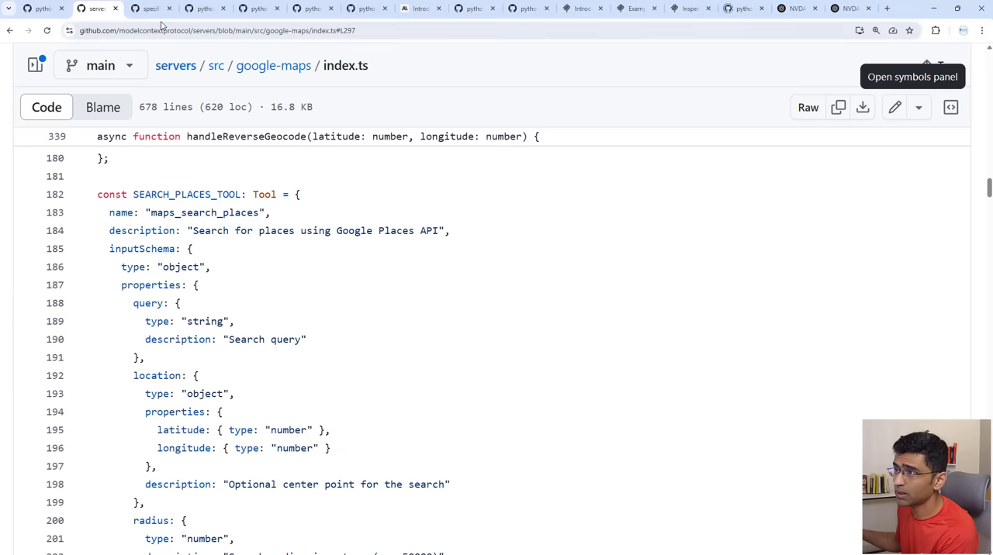
{"action": "left_click", "coordinate": [152, 9]}
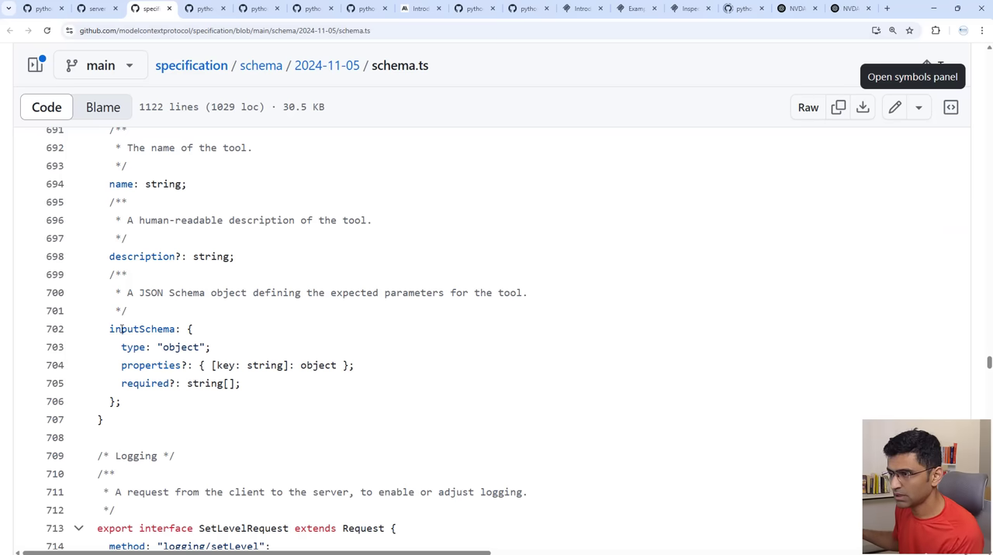
{"action": "mouse_move", "coordinate": [153, 383]}
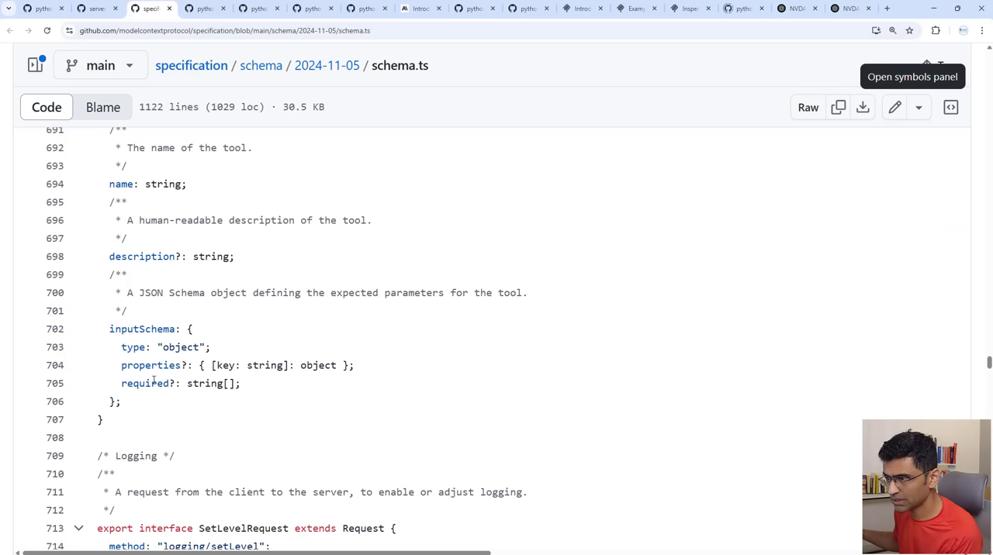
- Scroll through the Tool inputSchema definition in schema.ts
{"action": "scroll", "scroll_direction": "down", "scroll_amount": 3}
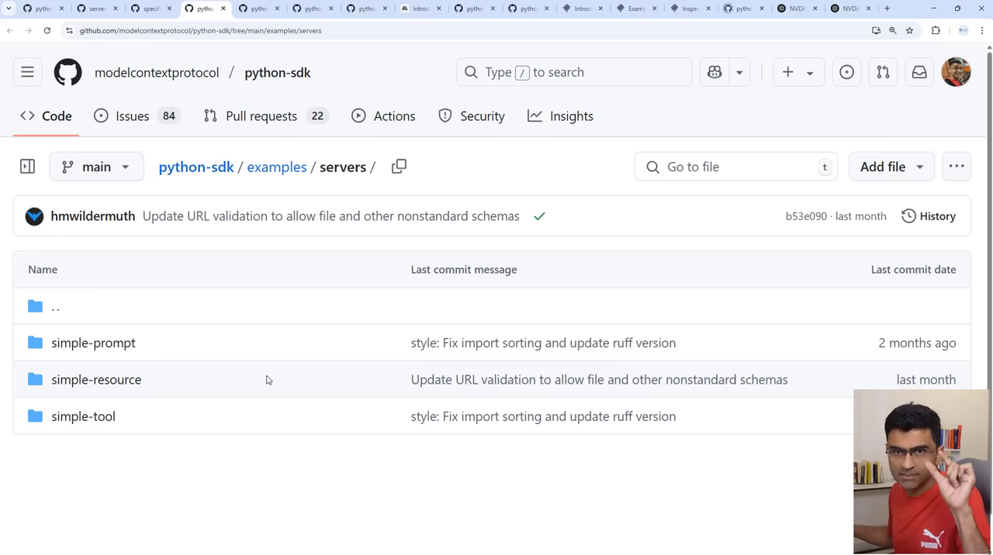
{"action": "mouse_move", "coordinate": [84, 416]}
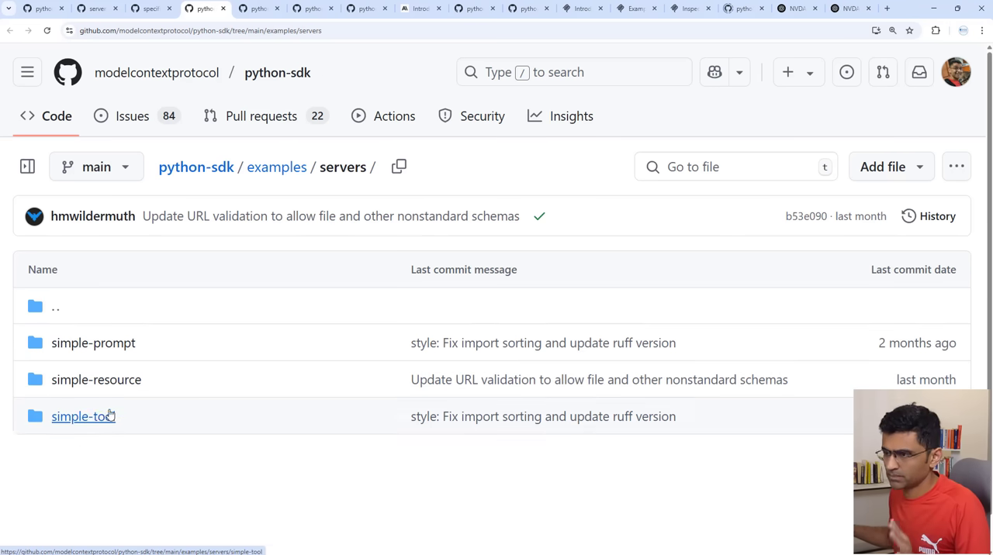
- Open the simple-tool example's server.py and scroll into its code
{"action": "left_click", "coordinate": [83, 416]}
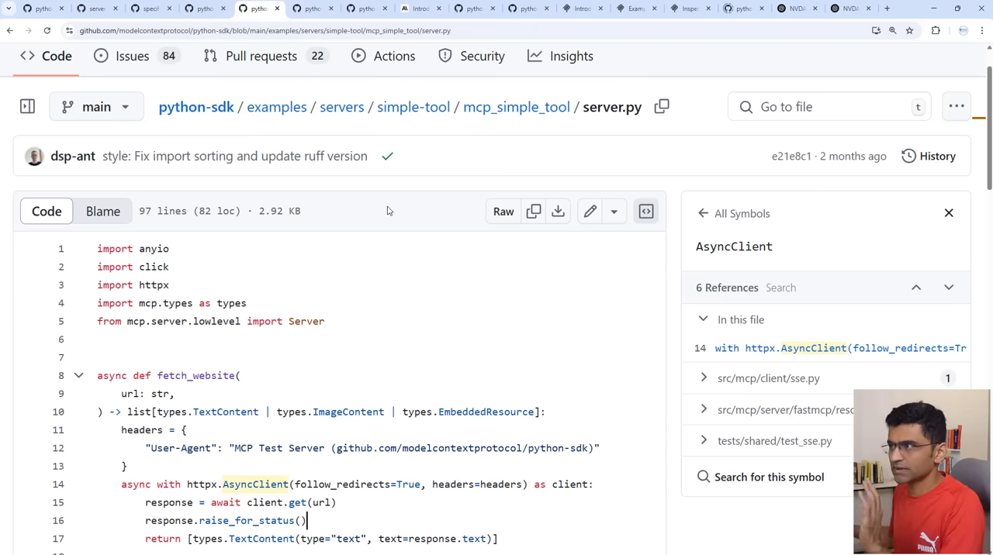
{"action": "mouse_move", "coordinate": [493, 341]}
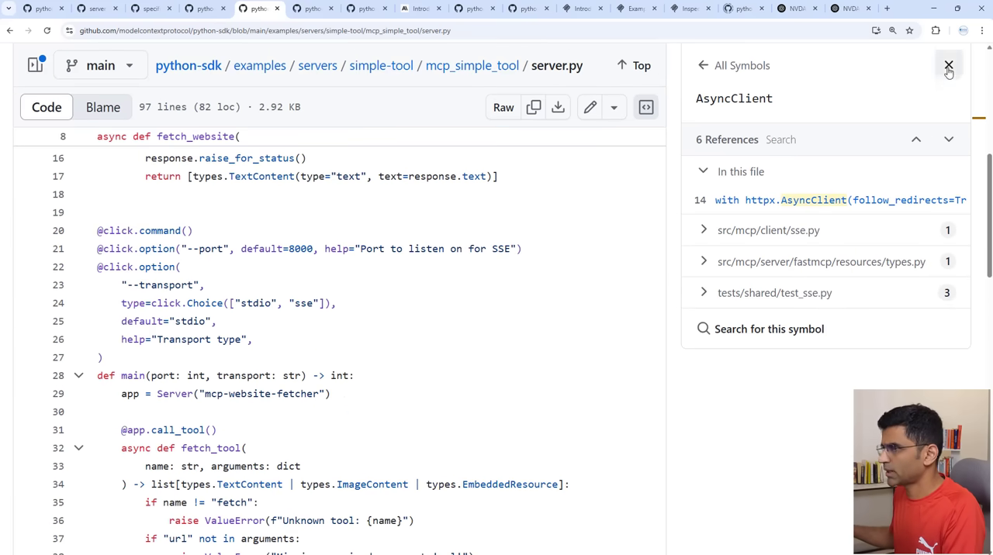
{"action": "left_click", "coordinate": [947, 65]}
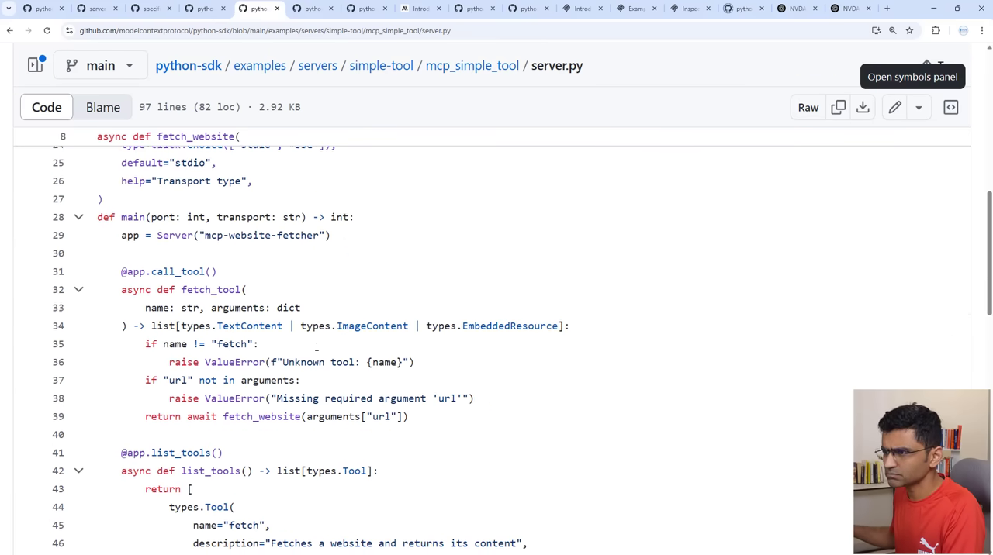
{"action": "scroll", "scroll_direction": "down", "scroll_amount": 3}
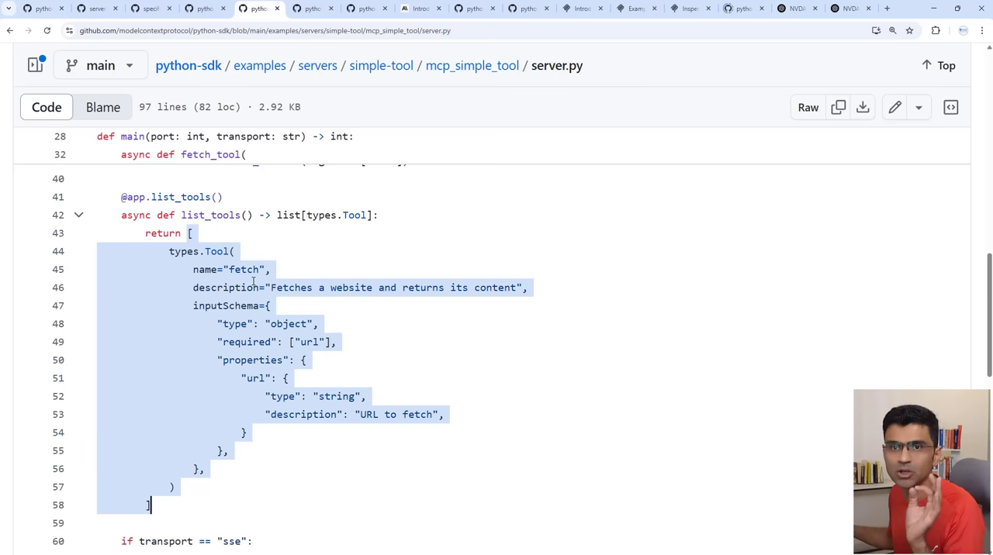
{"action": "left_click", "coordinate": [242, 270]}
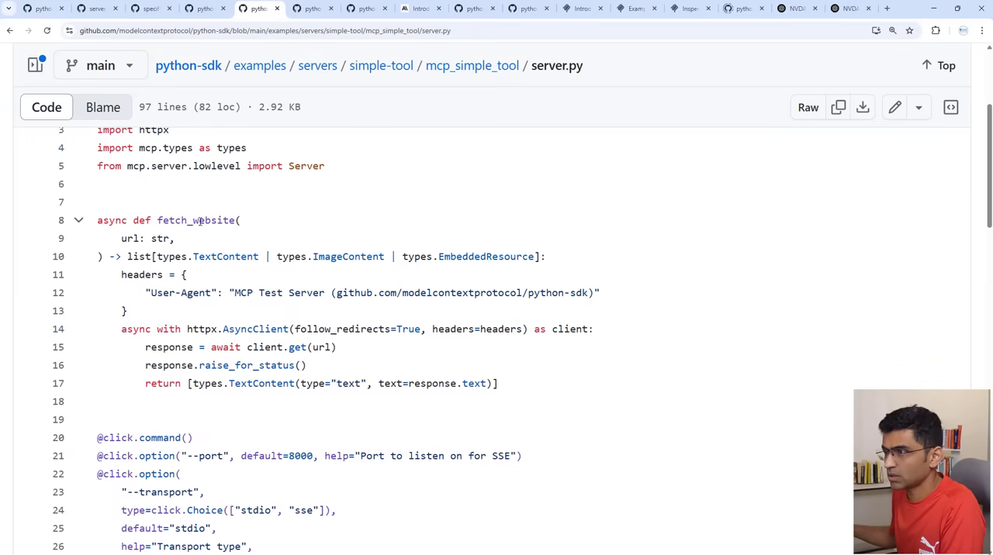
- Look up the fetch_website function definition in the symbols panel
{"action": "left_click", "coordinate": [196, 220]}
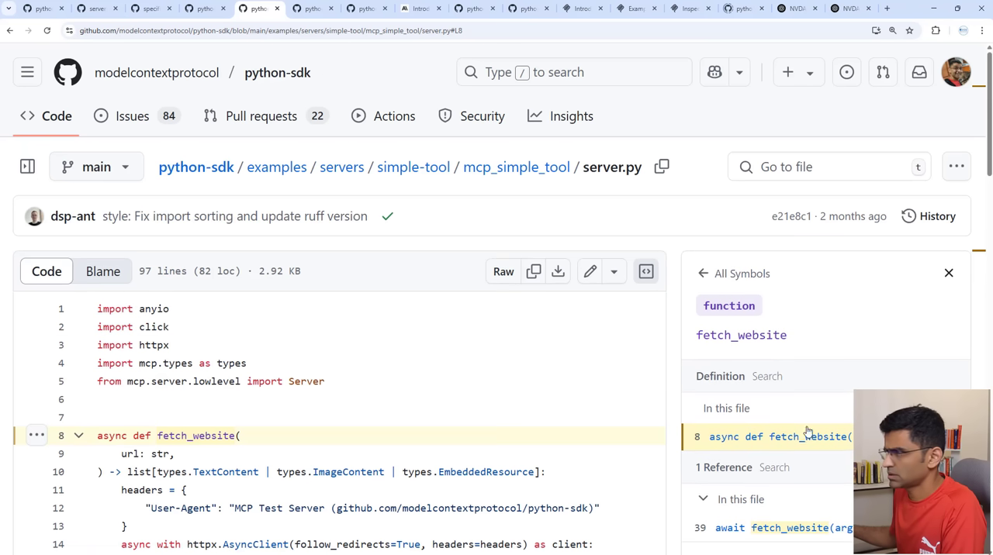
{"action": "left_click", "coordinate": [822, 319]}
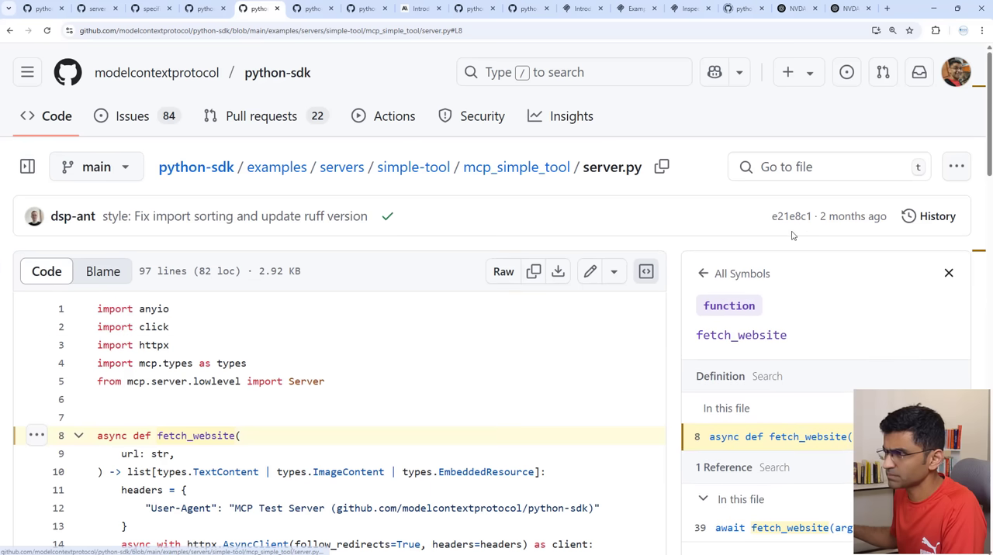
{"action": "scroll", "scroll_direction": "down", "scroll_amount": 3}
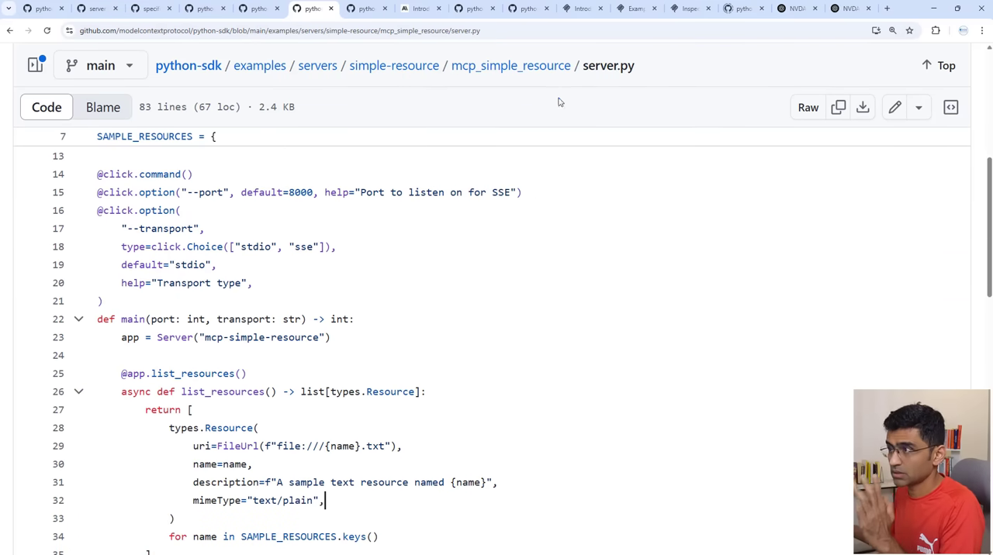
{"action": "mouse_move", "coordinate": [471, 316]}
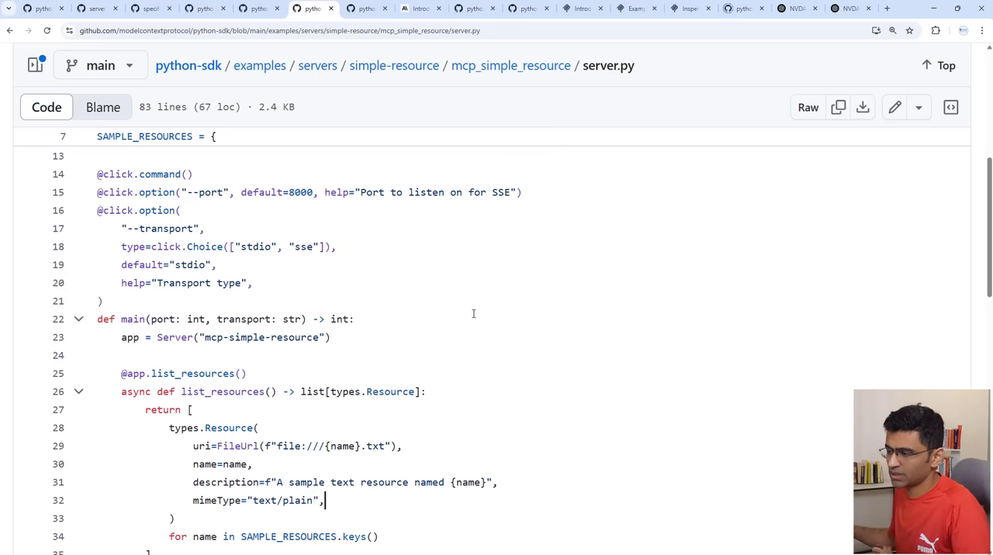
{"action": "mouse_move", "coordinate": [369, 344]}
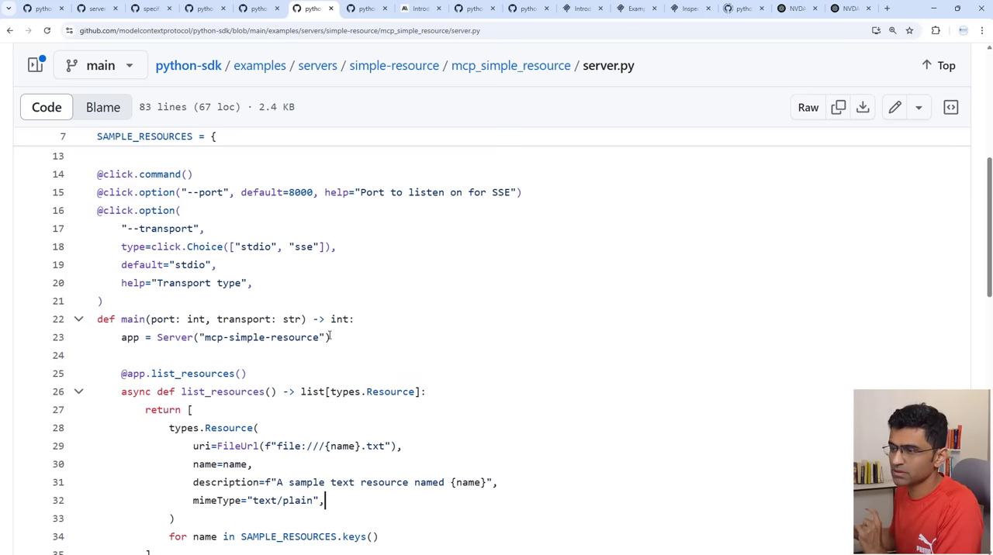
- Scroll to list_resources in simple-resource server.py and highlight part of the resource definition
{"action": "scroll", "scroll_direction": "down", "scroll_amount": 3}
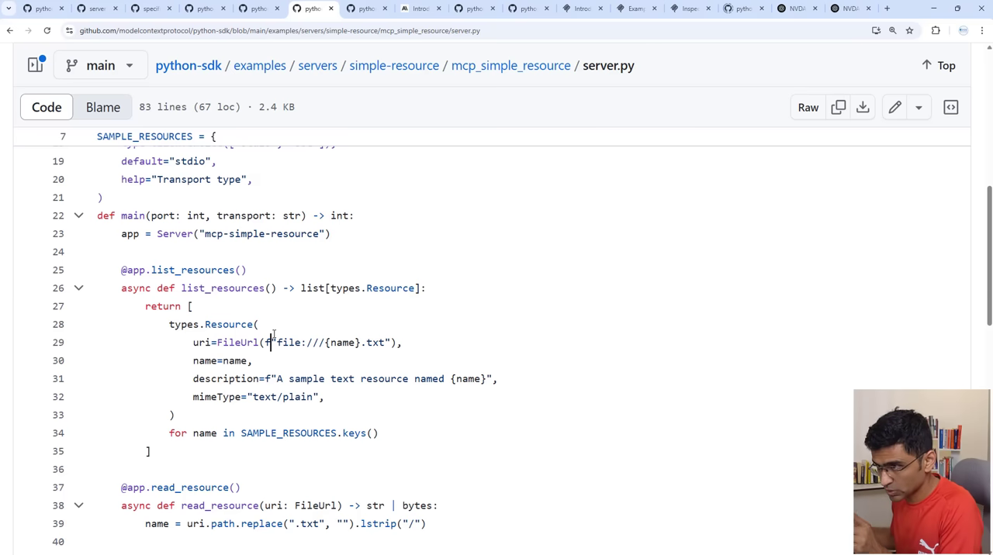
{"action": "left_click_drag", "start_coordinate": [217, 341], "coordinate": [360, 341]}
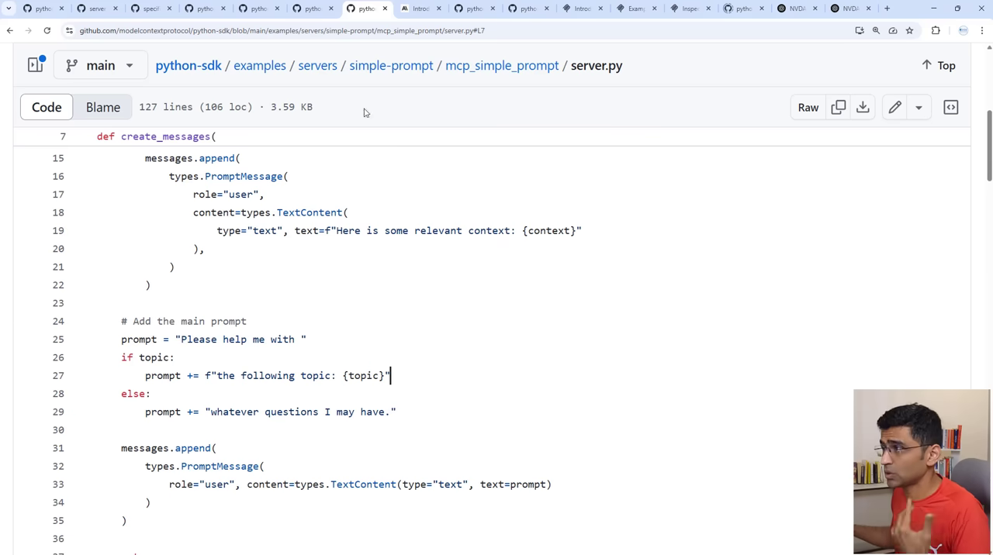
{"action": "mouse_move", "coordinate": [438, 250]}
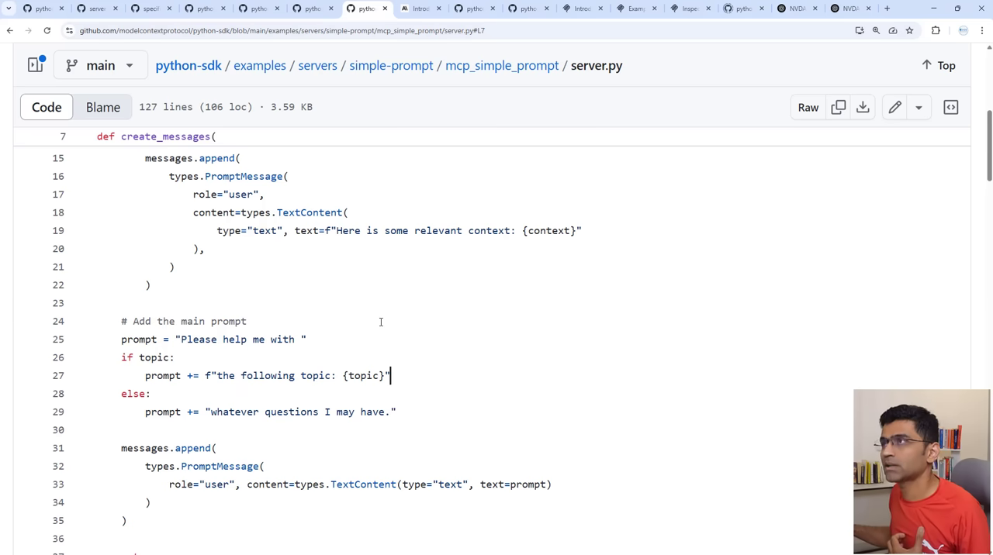
{"action": "mouse_move", "coordinate": [383, 332]}
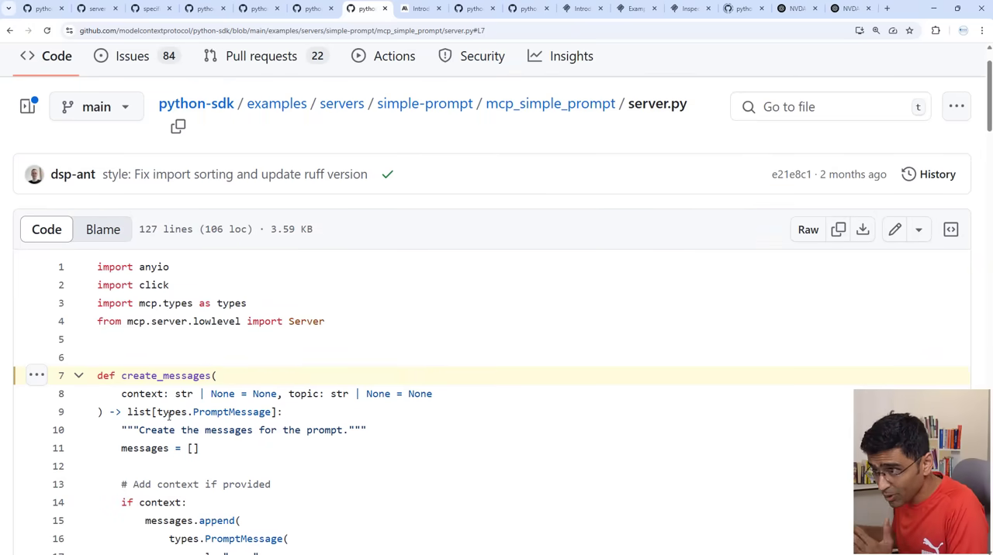
- Scroll through list_prompts in simple-prompt server.py and highlight the topic parameter
{"action": "scroll", "scroll_direction": "down", "scroll_amount": 3}
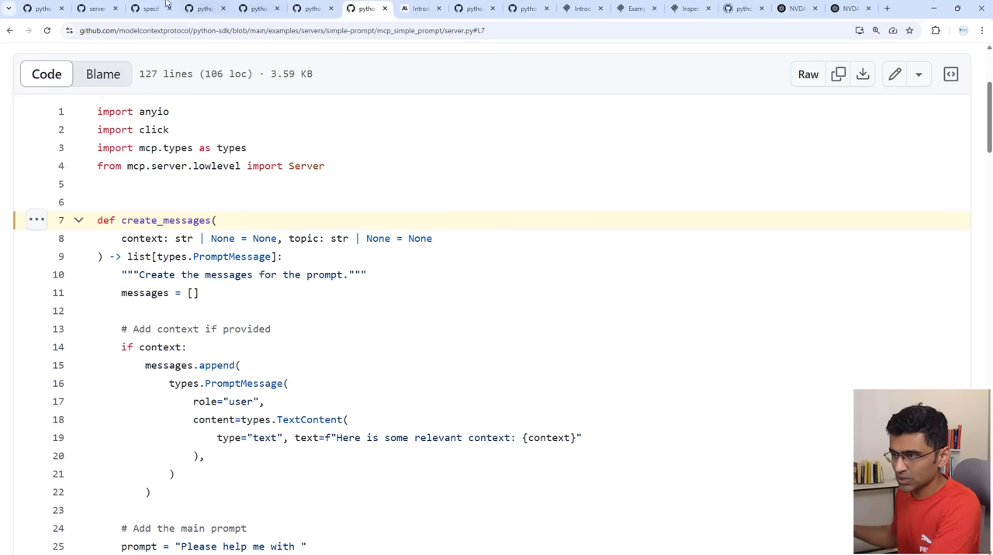
{"action": "scroll", "scroll_direction": "down", "scroll_amount": 3}
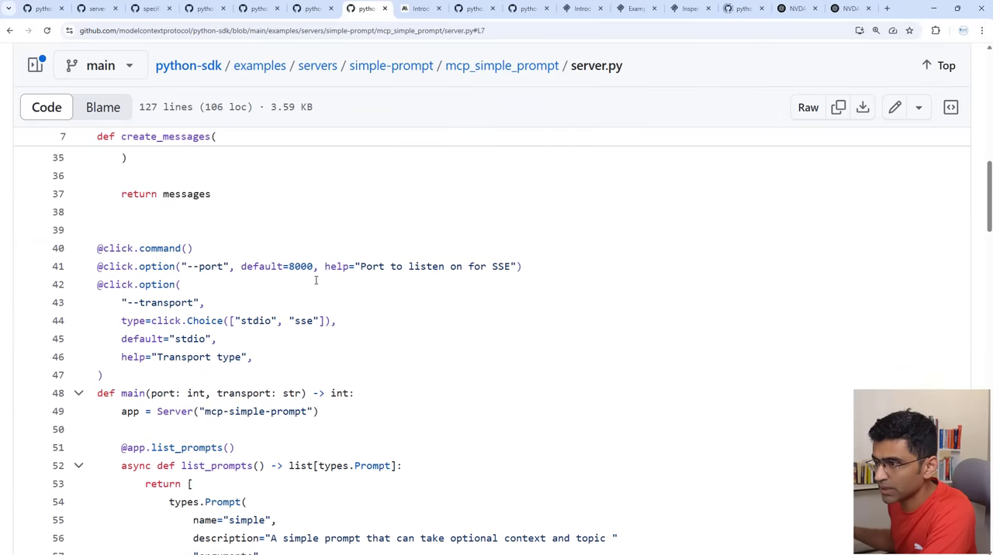
{"action": "scroll", "scroll_direction": "down", "scroll_amount": 3}
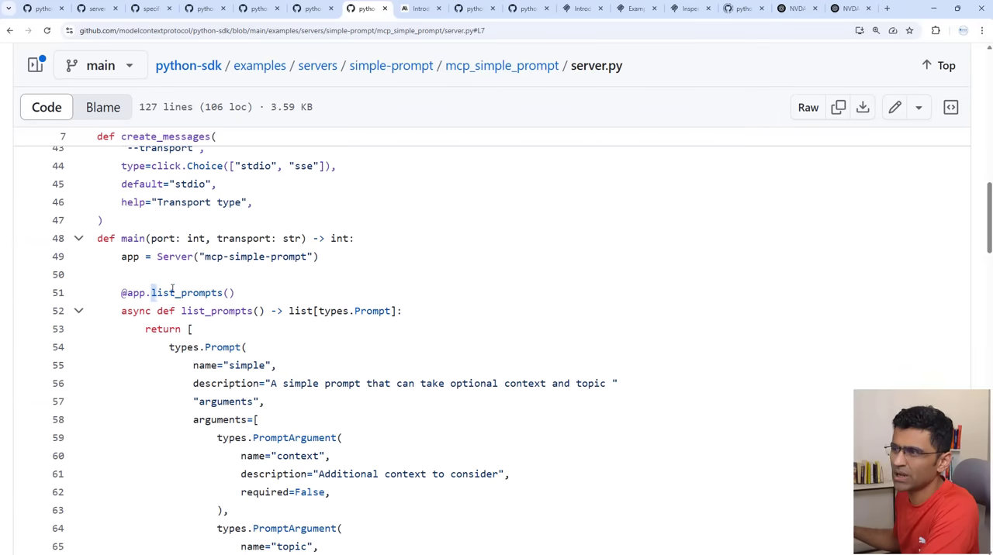
{"action": "scroll", "scroll_direction": "down", "scroll_amount": 3}
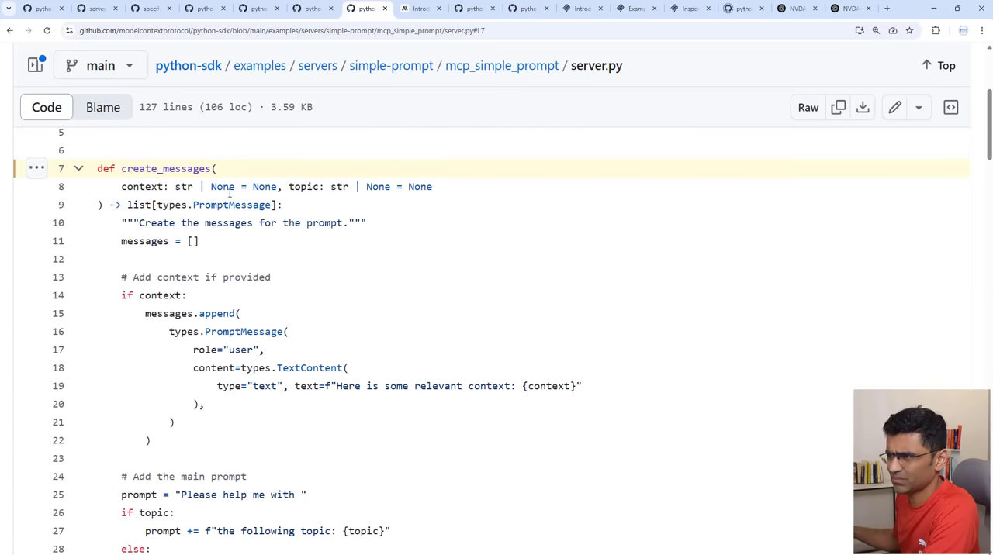
{"action": "double_click", "coordinate": [304, 186]}
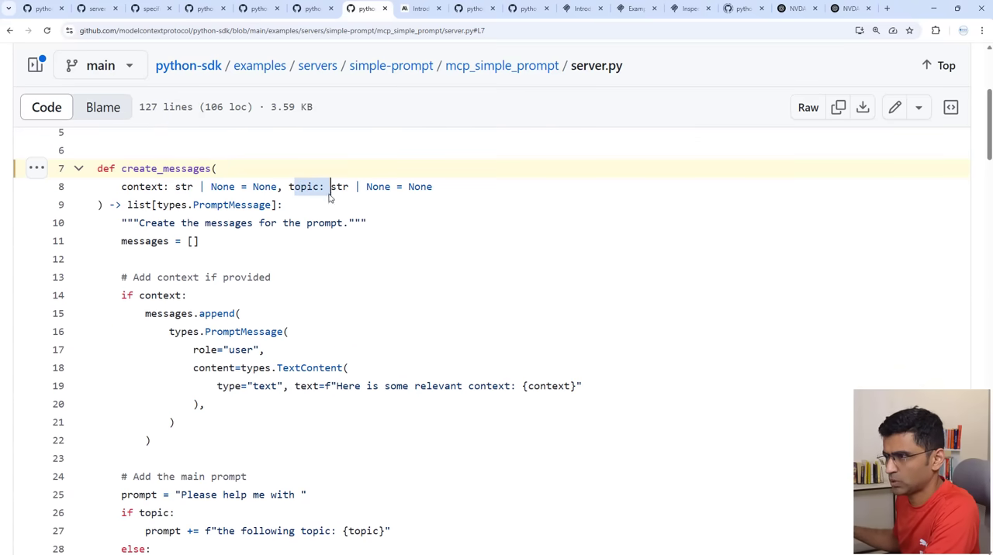
{"action": "scroll", "scroll_direction": "down", "scroll_amount": 3}
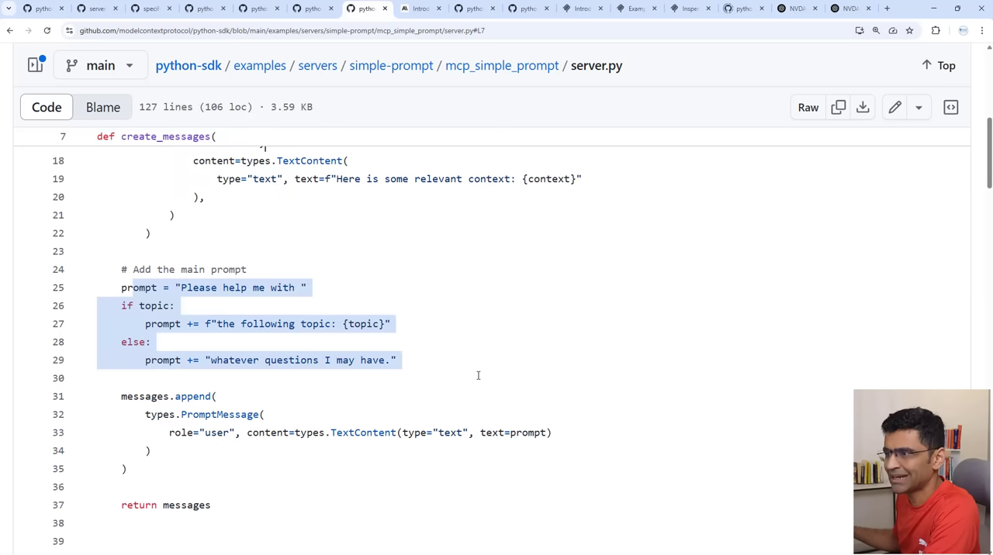